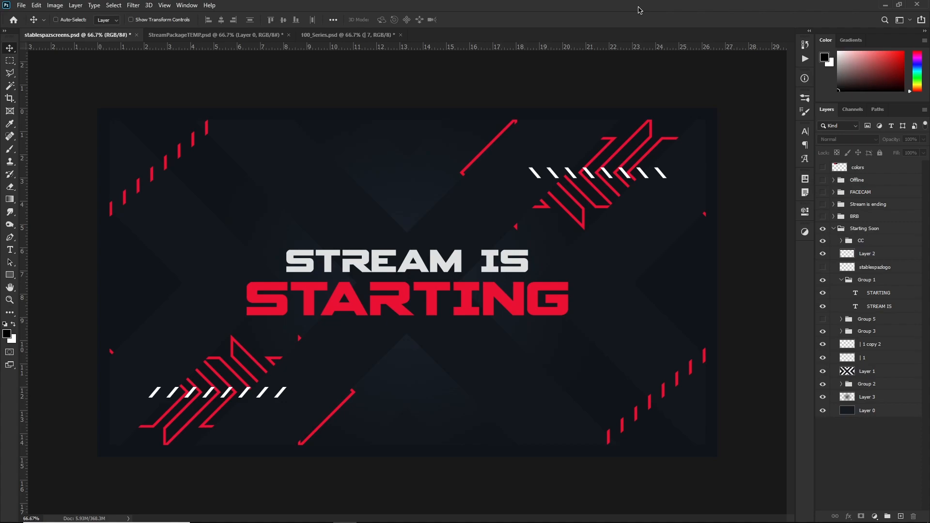
pyautogui.moveTo(335, 32)
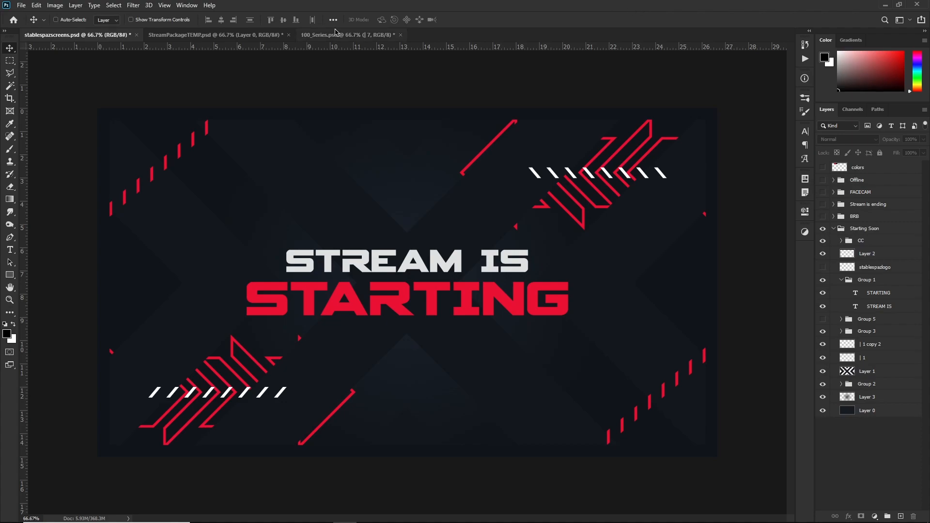
# - Switch to the StreamPackageTEMP.psd document and settle on the Move tool
pyautogui.click(216, 35)
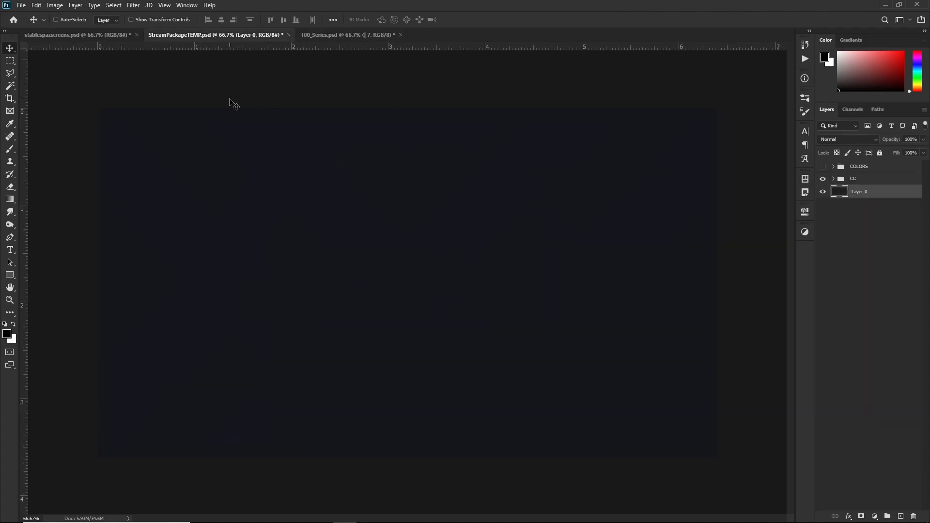
pyautogui.moveTo(216, 130)
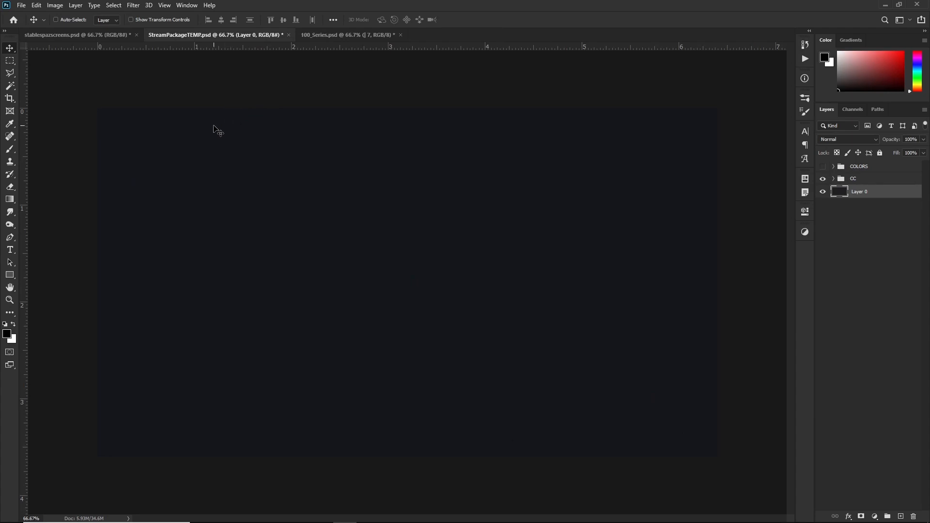
pyautogui.moveTo(742, 216)
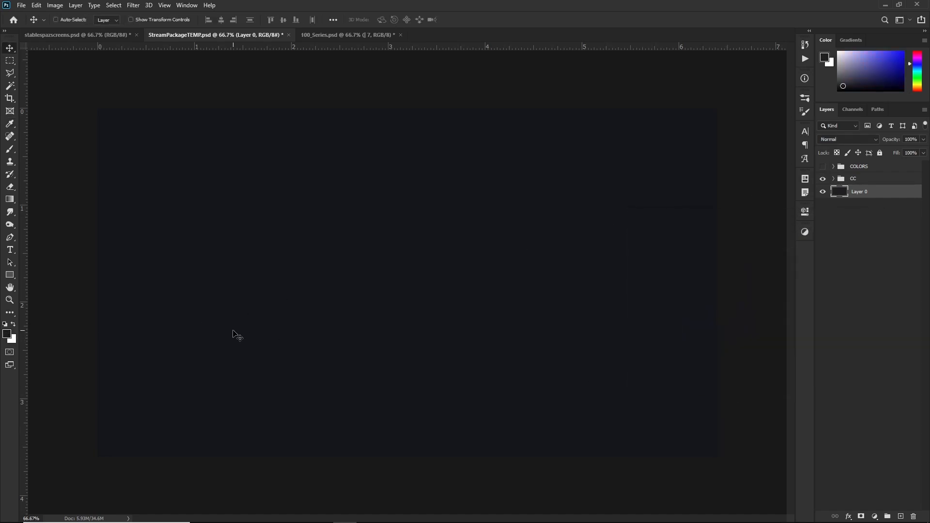
pyautogui.moveTo(145, 271)
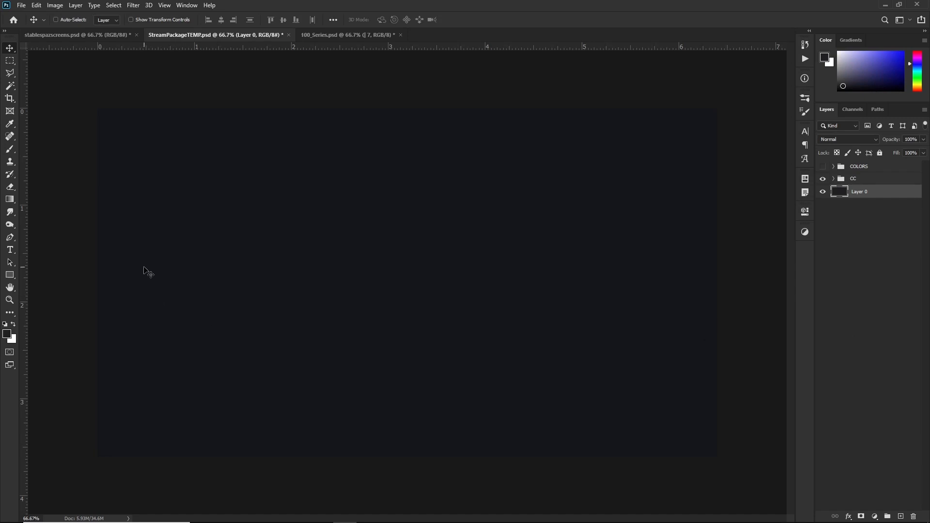
pyautogui.click(10, 60)
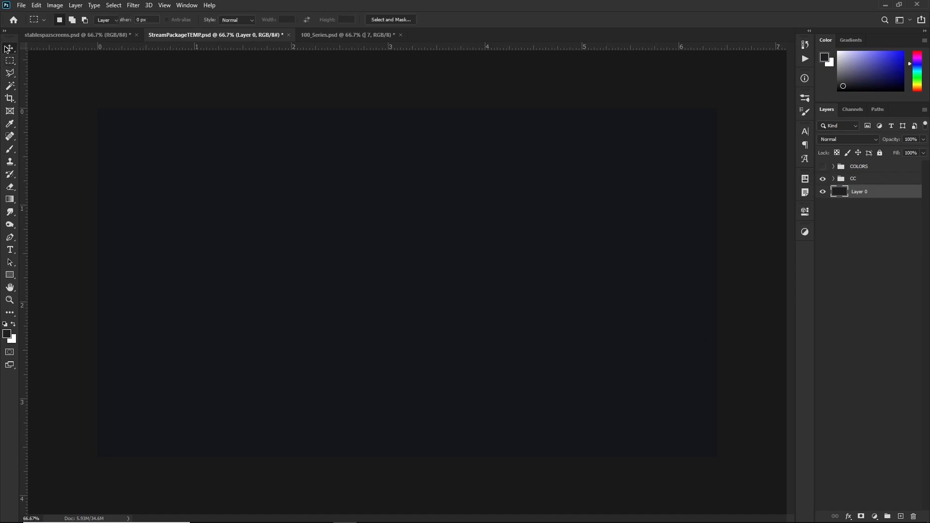
pyautogui.click(9, 48)
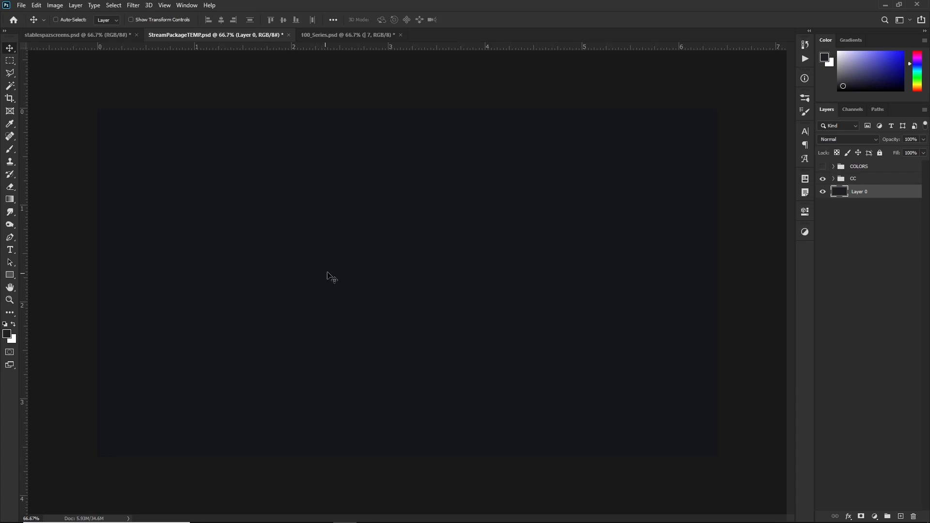
pyautogui.moveTo(839, 207)
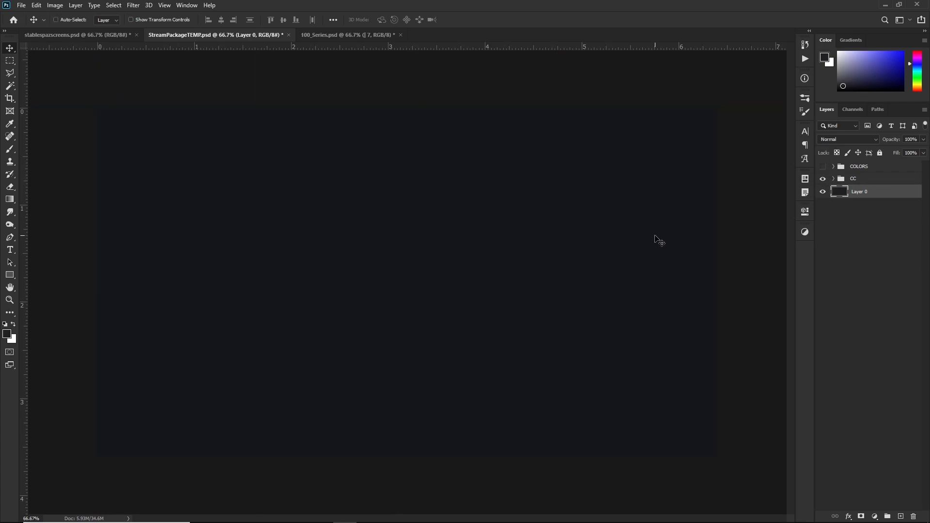
pyautogui.moveTo(212, 306)
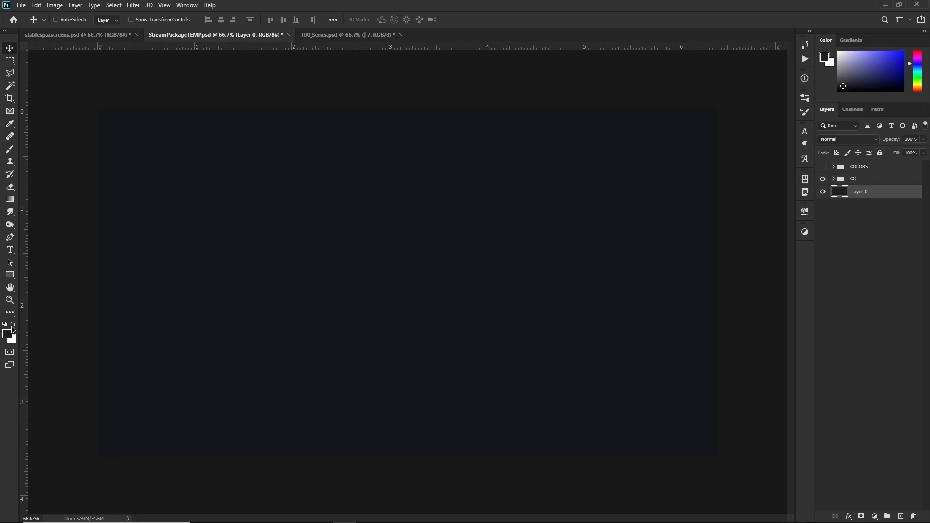
# - Set the foreground colour to dark grey #2e2e32 for the soft central glow
pyautogui.click(13, 336)
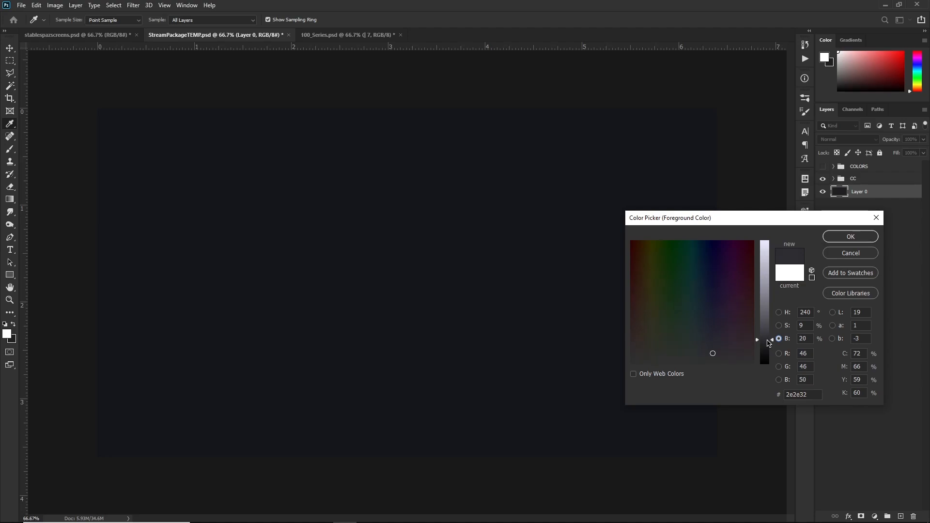
pyautogui.click(849, 253)
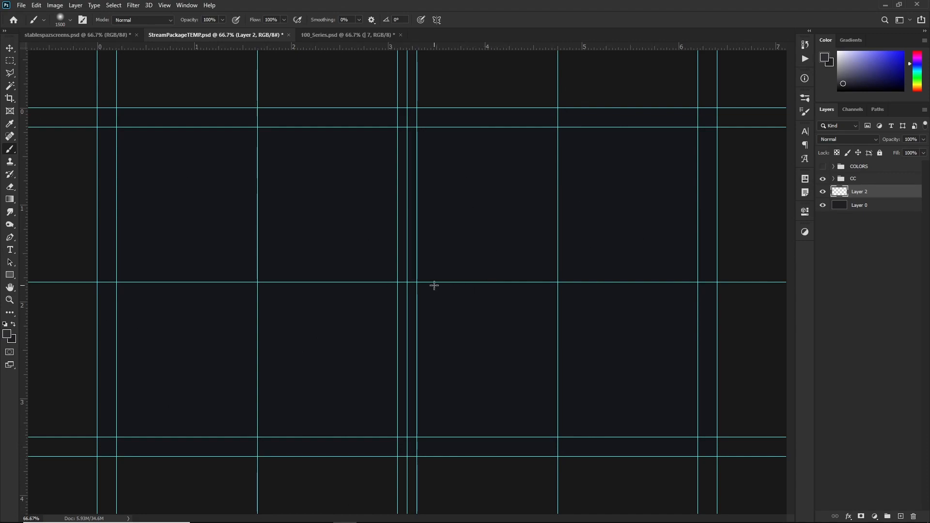
pyautogui.moveTo(407, 282)
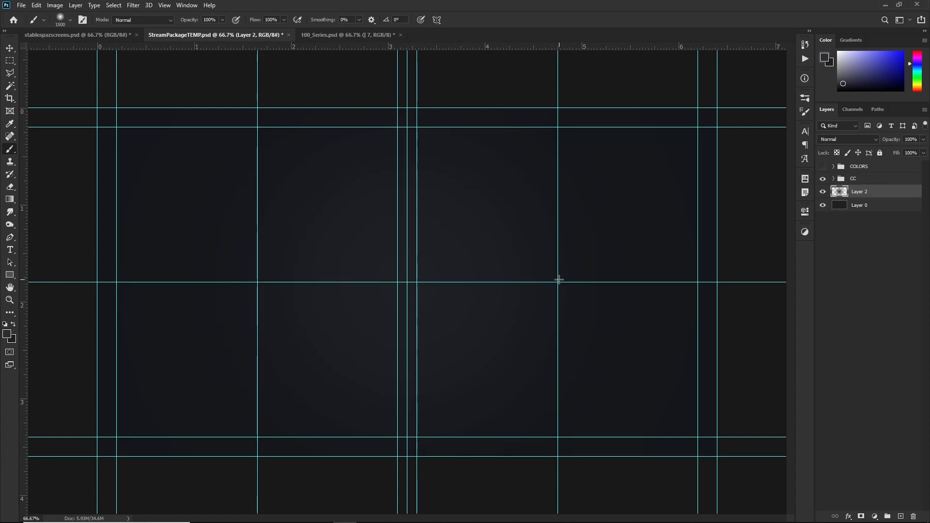
# - Apply Add Noise to Layer 2 at 1% Amount, Uniform and Monochromatic
pyautogui.click(10, 48)
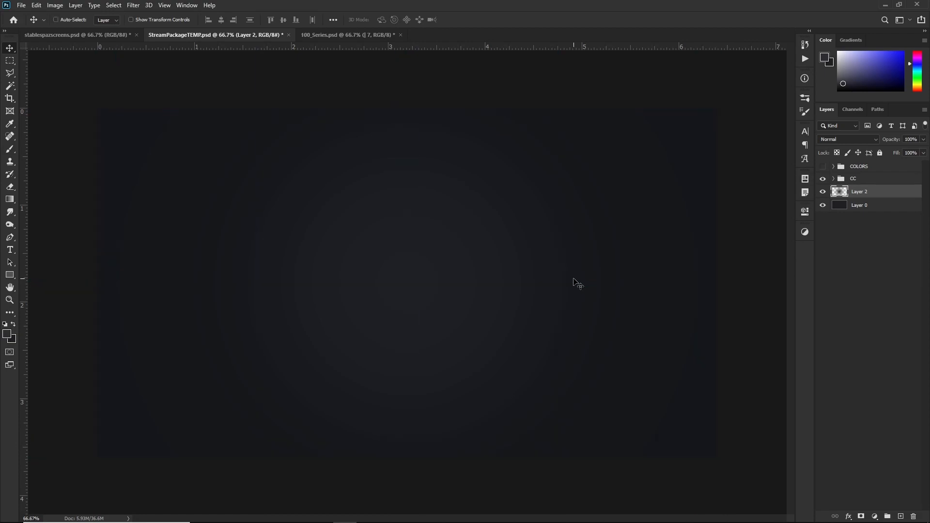
pyautogui.moveTo(494, 284)
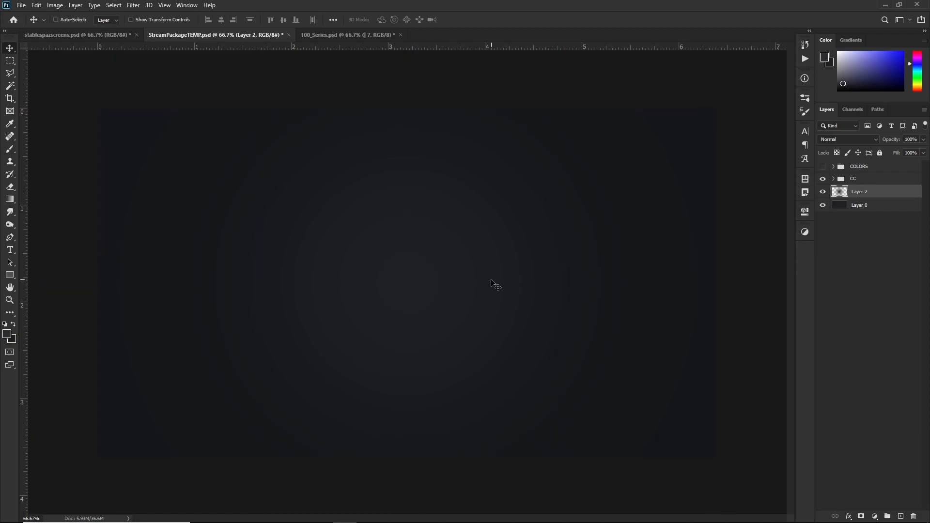
pyautogui.moveTo(423, 268)
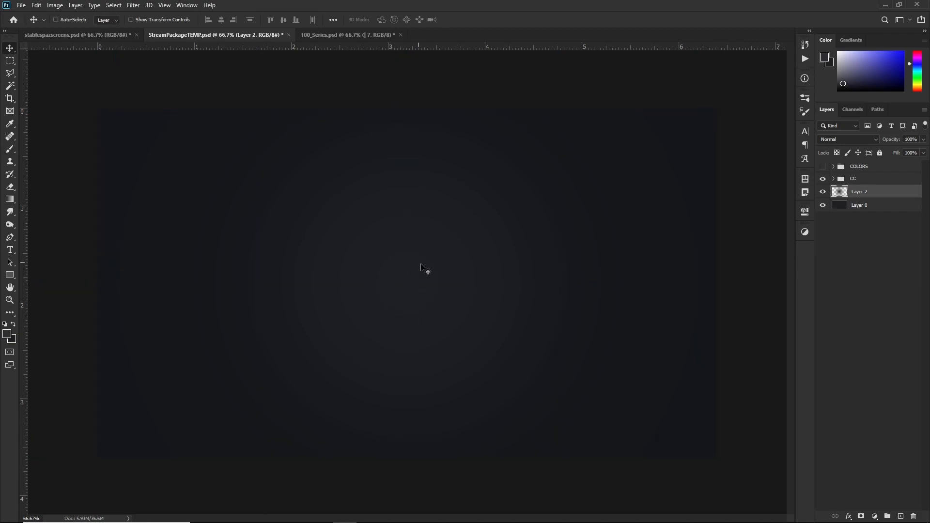
pyautogui.moveTo(409, 293)
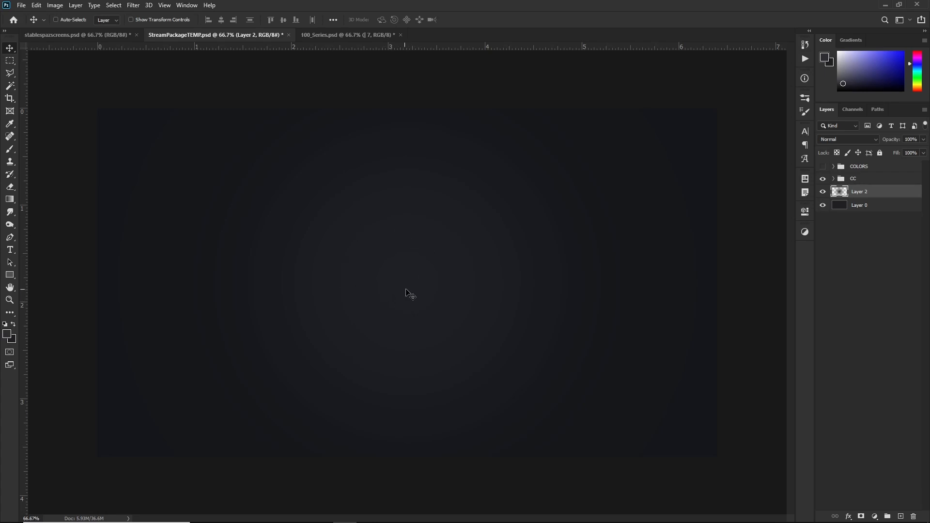
pyautogui.moveTo(423, 260)
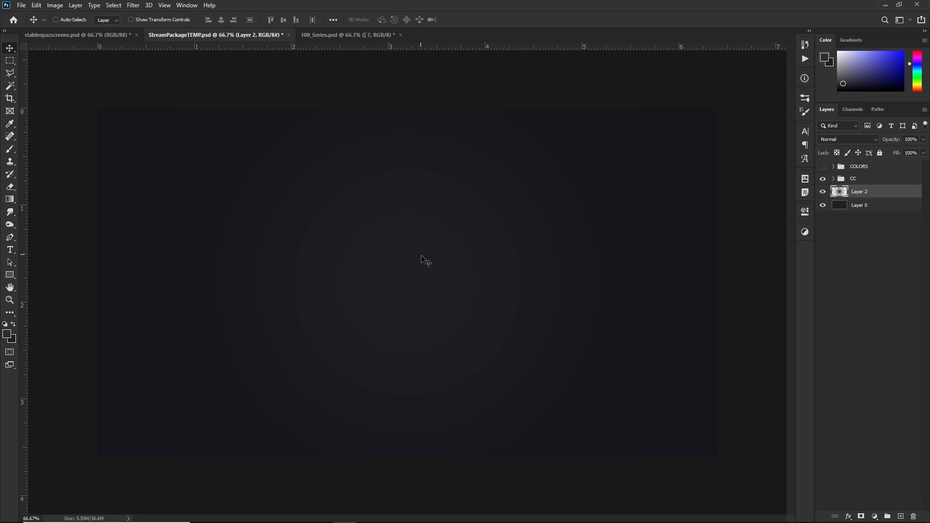
pyautogui.moveTo(504, 255)
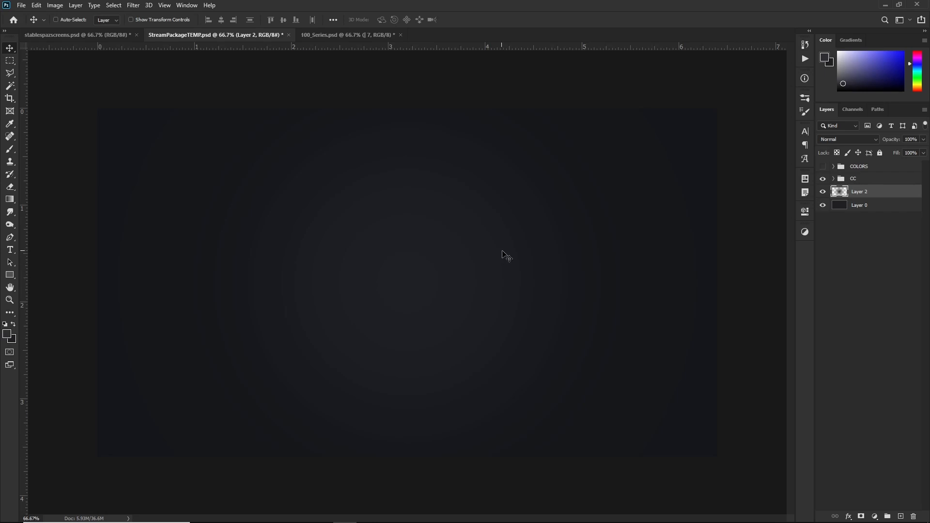
pyautogui.moveTo(511, 275)
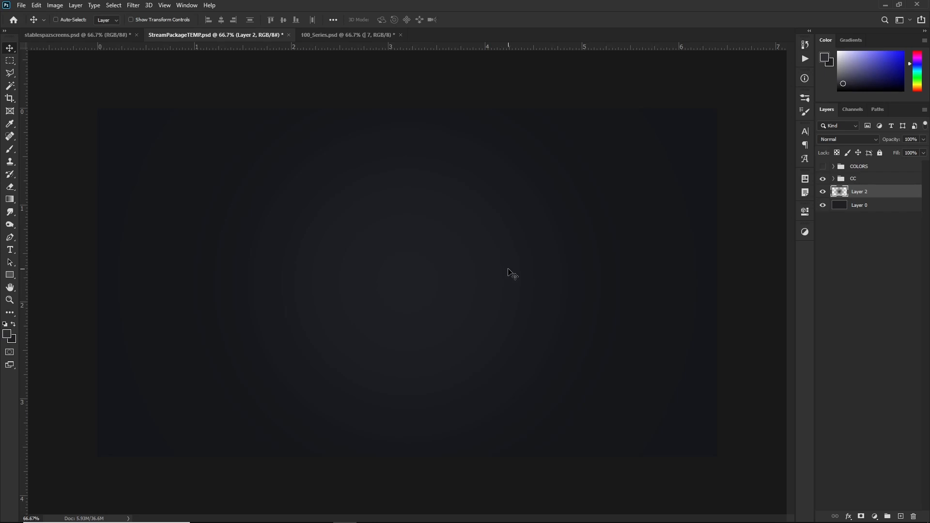
pyautogui.moveTo(449, 281)
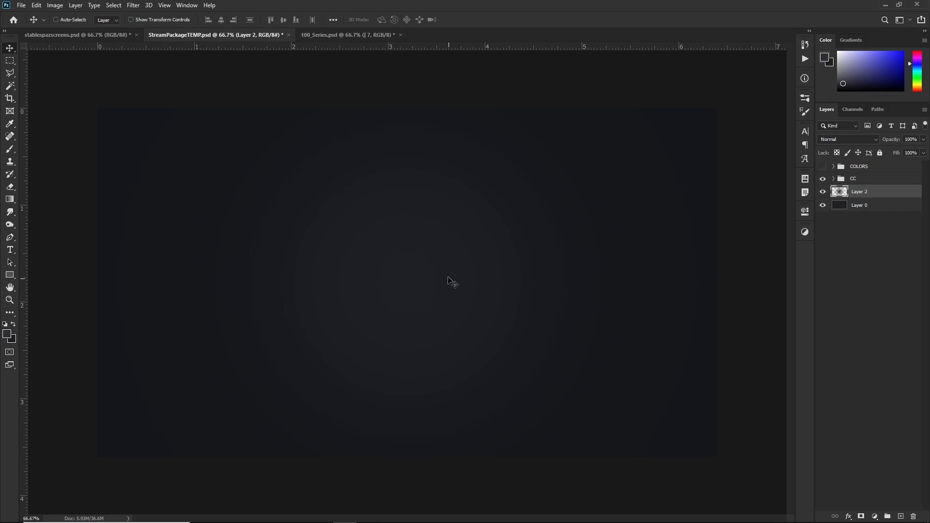
pyautogui.moveTo(450, 308)
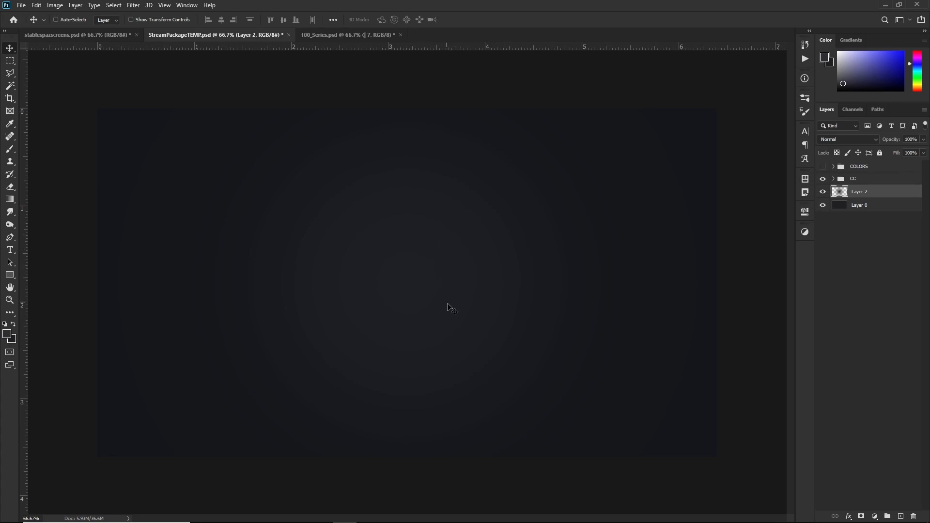
pyautogui.moveTo(394, 165)
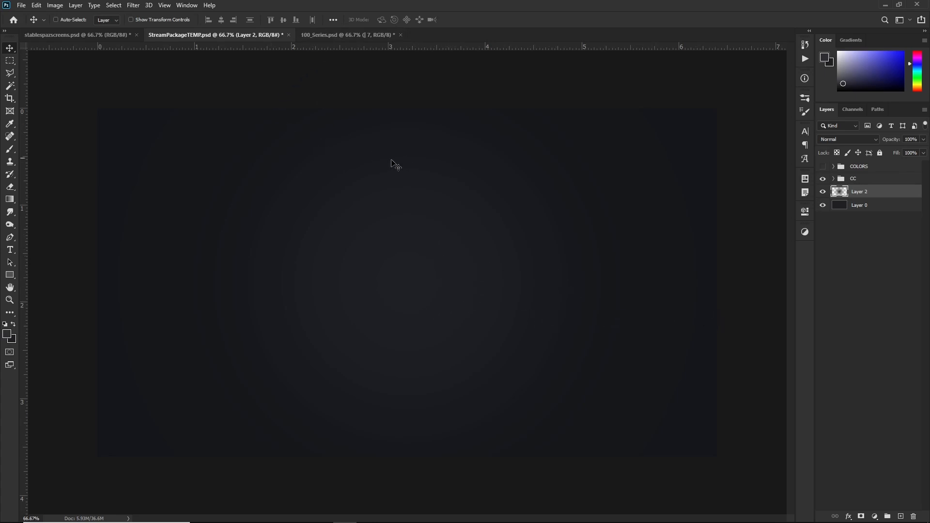
pyautogui.moveTo(132, 5)
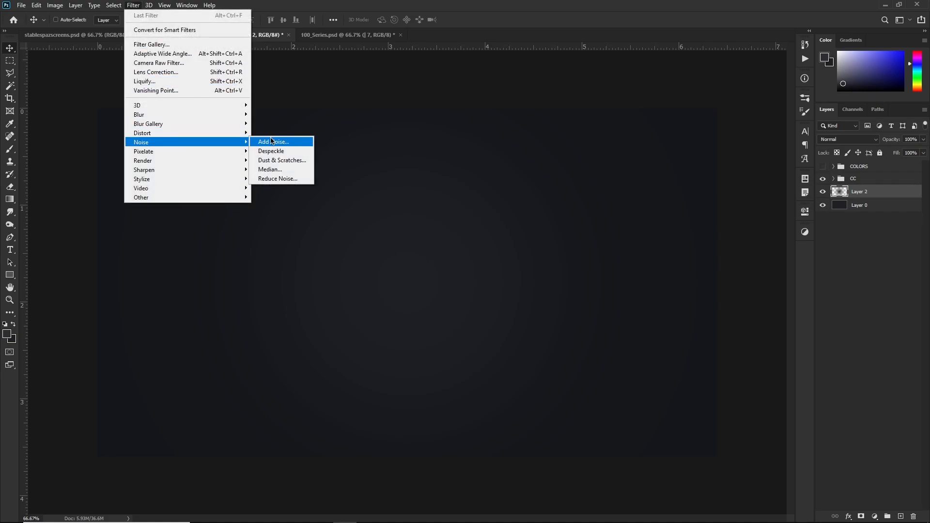
pyautogui.click(274, 142)
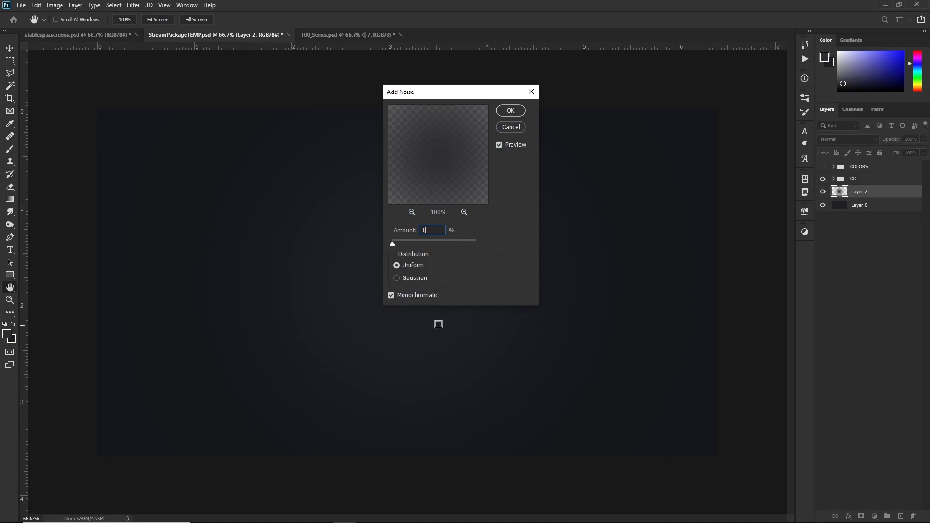
pyautogui.moveTo(415, 288)
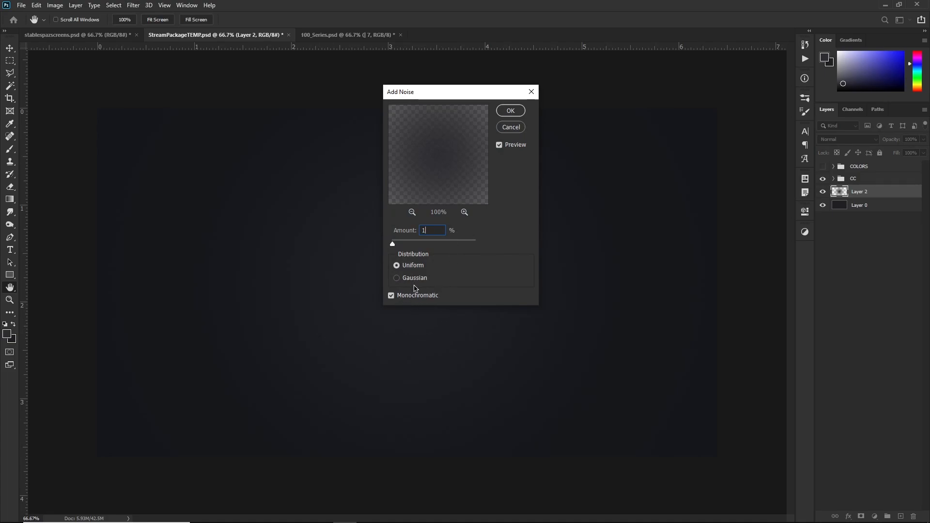
pyautogui.moveTo(396, 302)
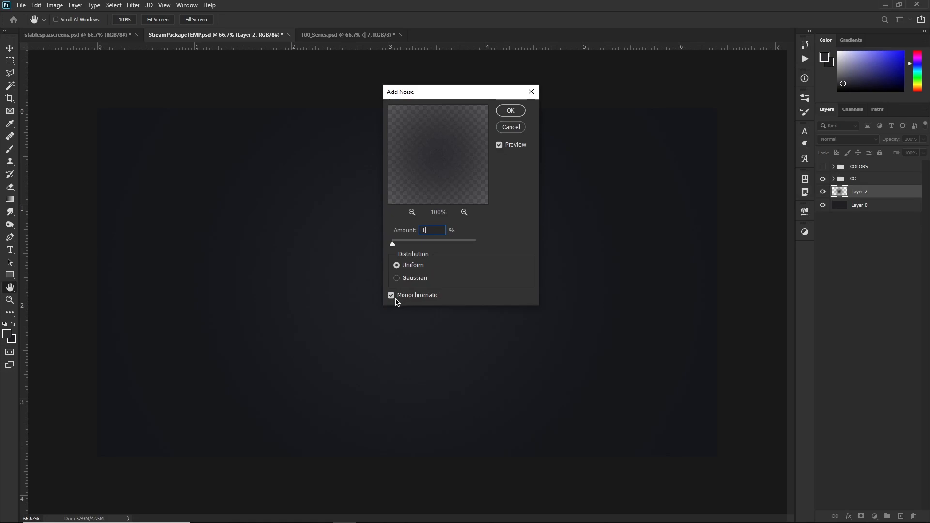
pyautogui.moveTo(415, 296)
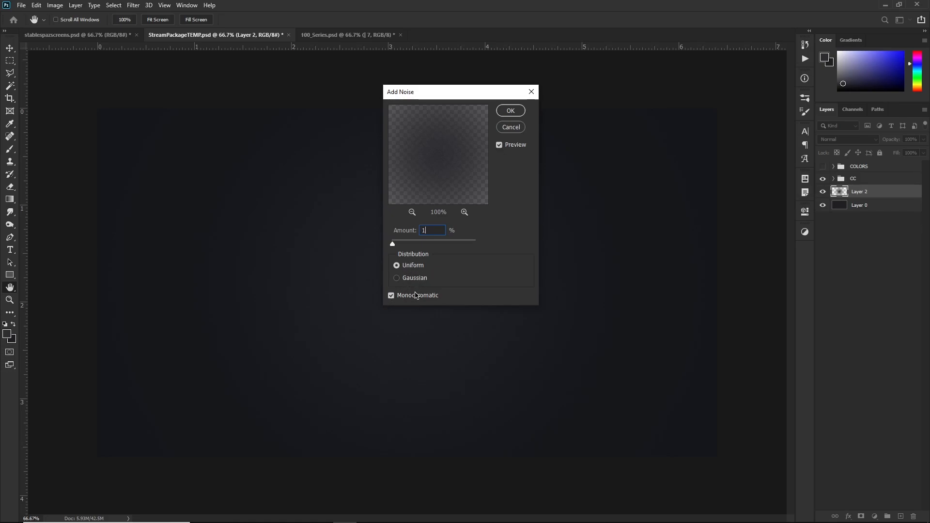
pyautogui.click(391, 295)
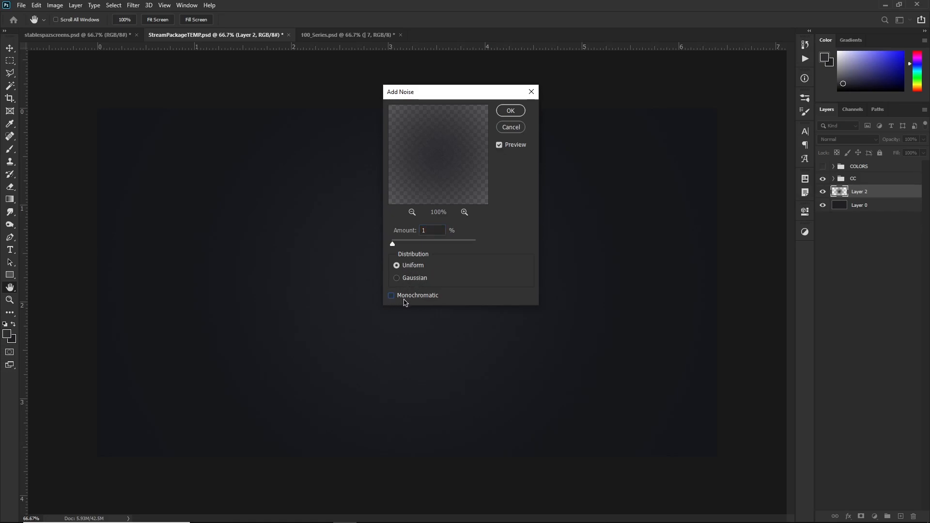
pyautogui.click(510, 111)
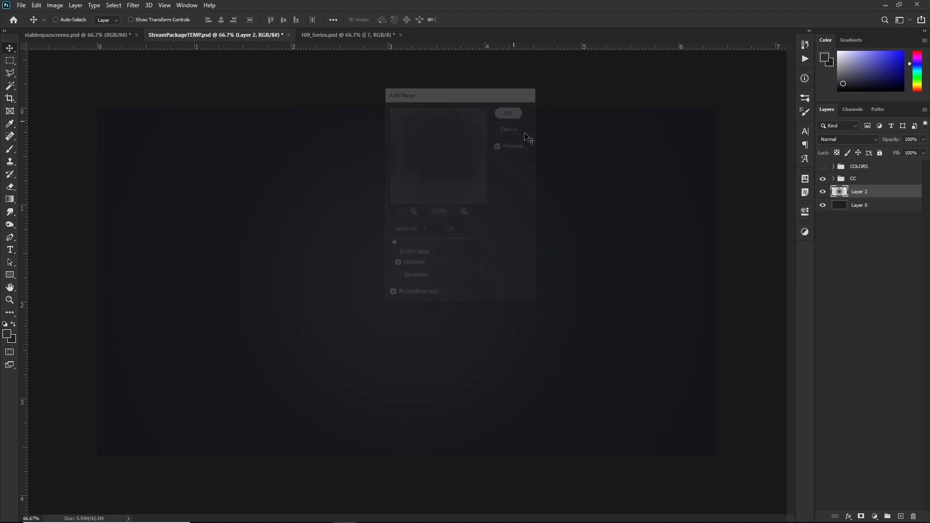
# - Paint faint lighter-grey diagonal X bands on new Layer 3 with a chosen brush tip
pyautogui.click(507, 129)
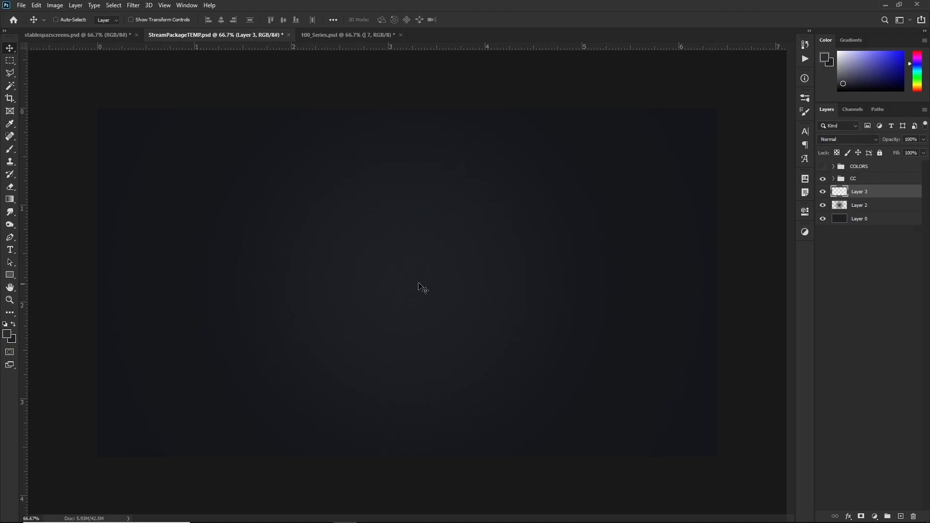
pyautogui.click(10, 149)
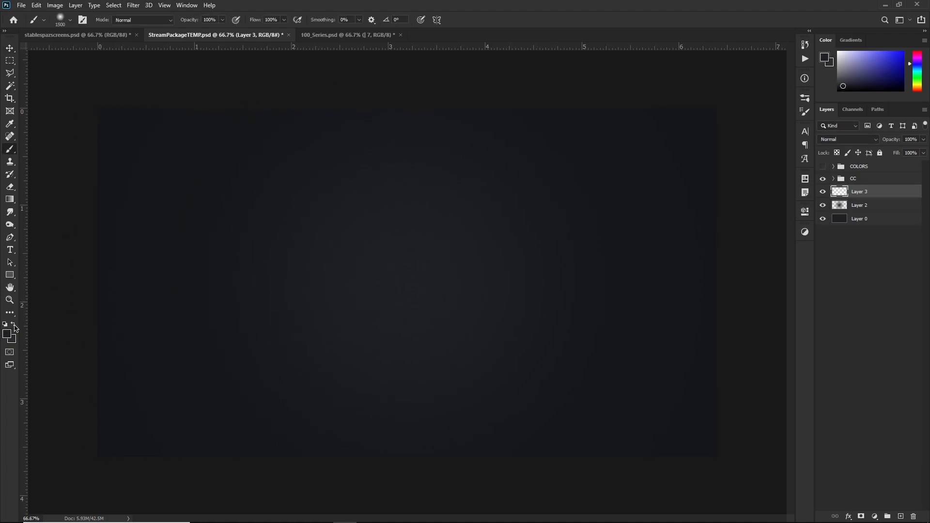
pyautogui.moveTo(804, 111)
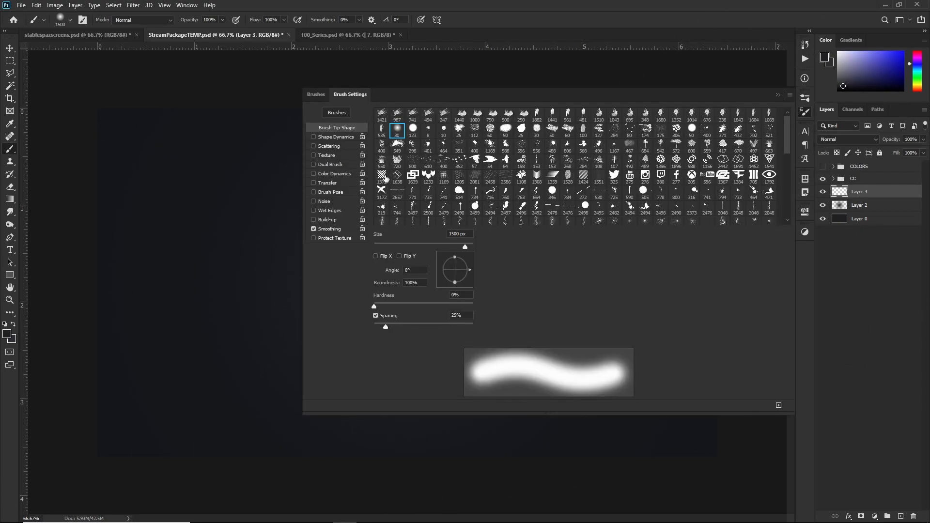
pyautogui.click(381, 174)
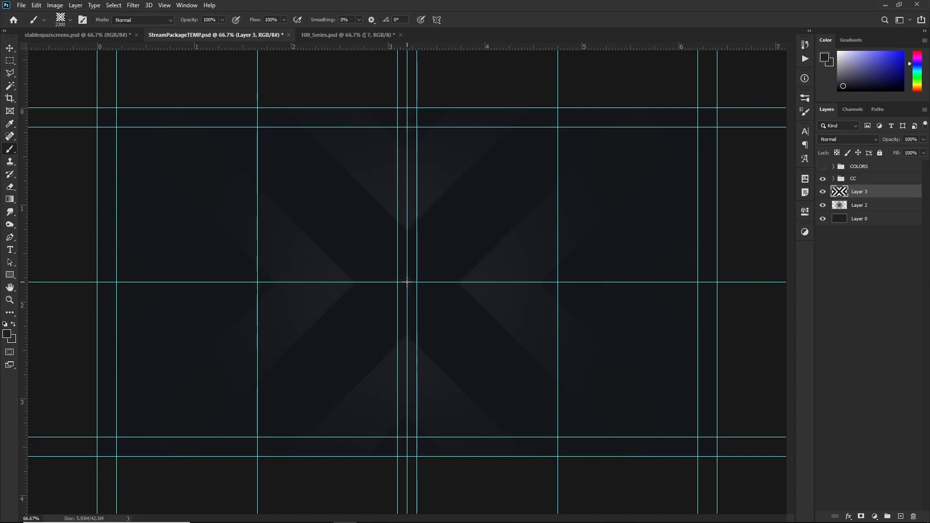
pyautogui.click(10, 48)
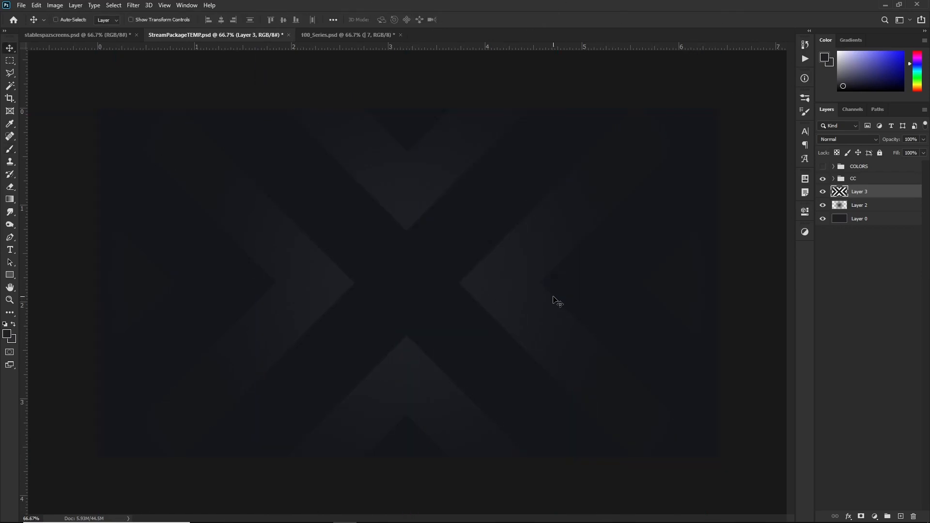
pyautogui.moveTo(845, 275)
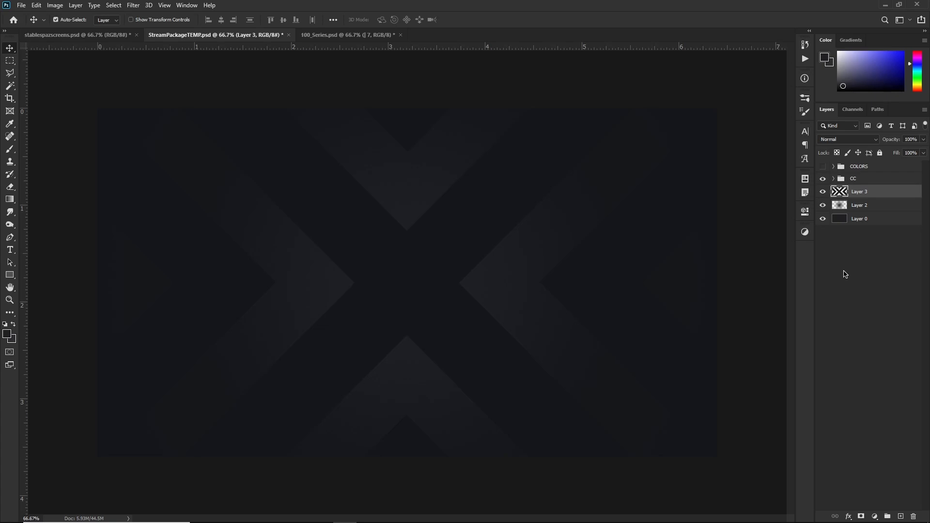
# - Add Layer 4 with a filled rectangular overlay and set white as the foreground colour
pyautogui.click(890, 515)
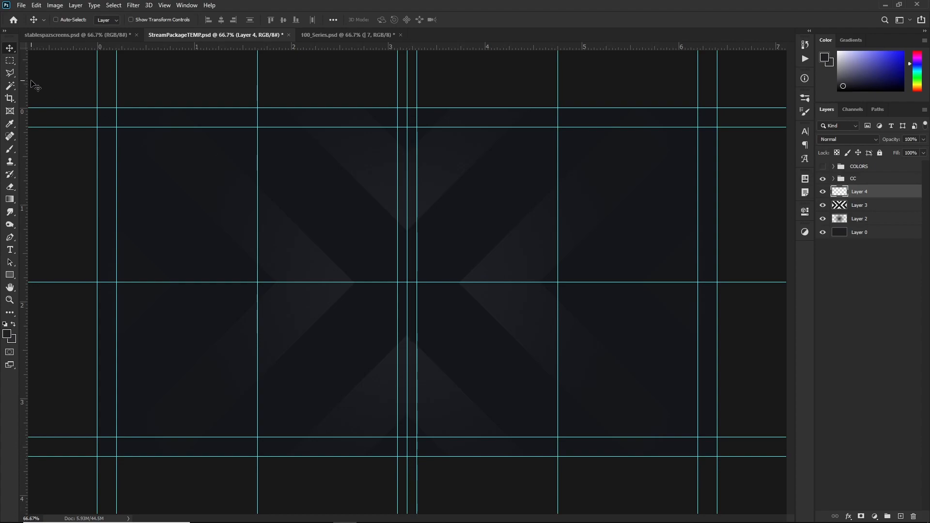
pyautogui.moveTo(197, 197)
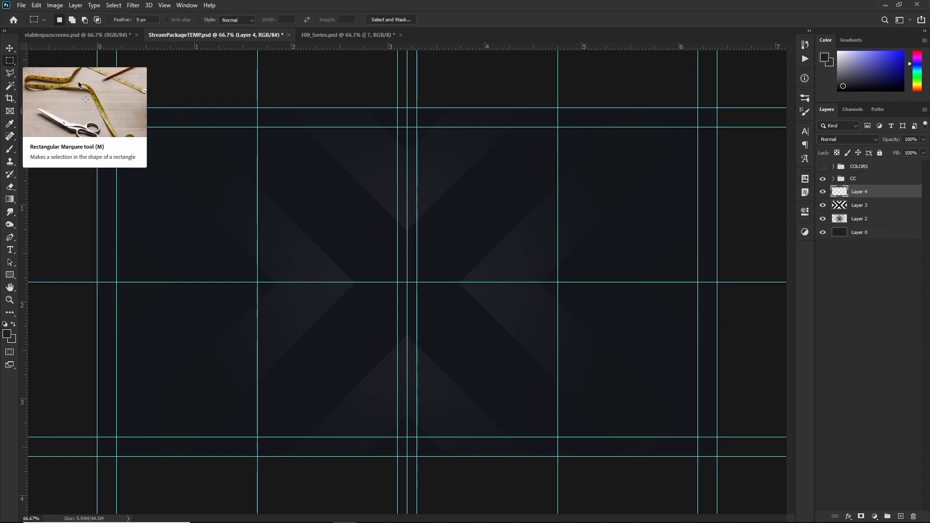
pyautogui.moveTo(97, 110); pyautogui.dragTo(185, 110)
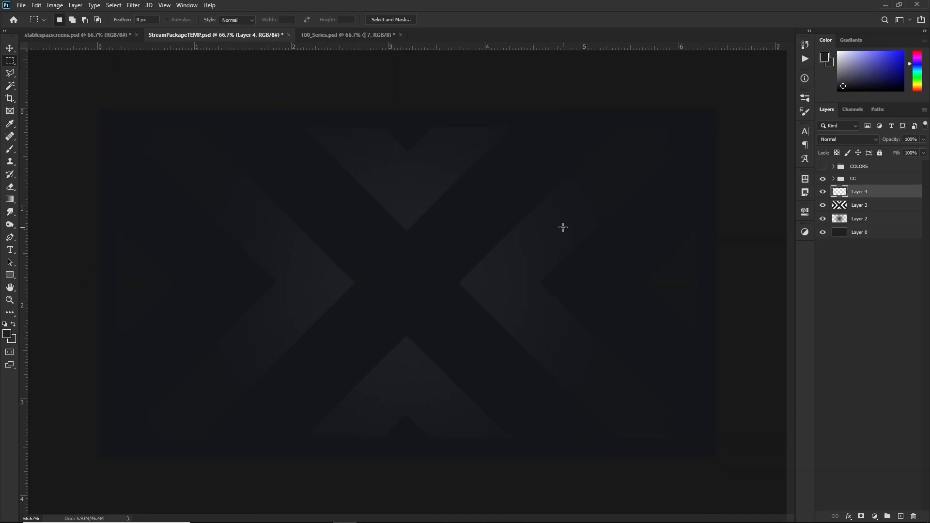
pyautogui.click(10, 48)
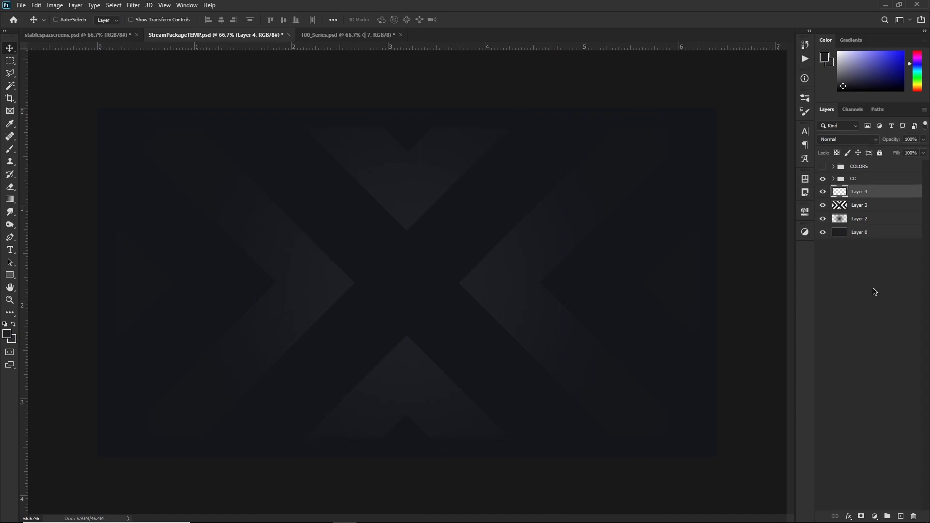
pyautogui.moveTo(4, 325)
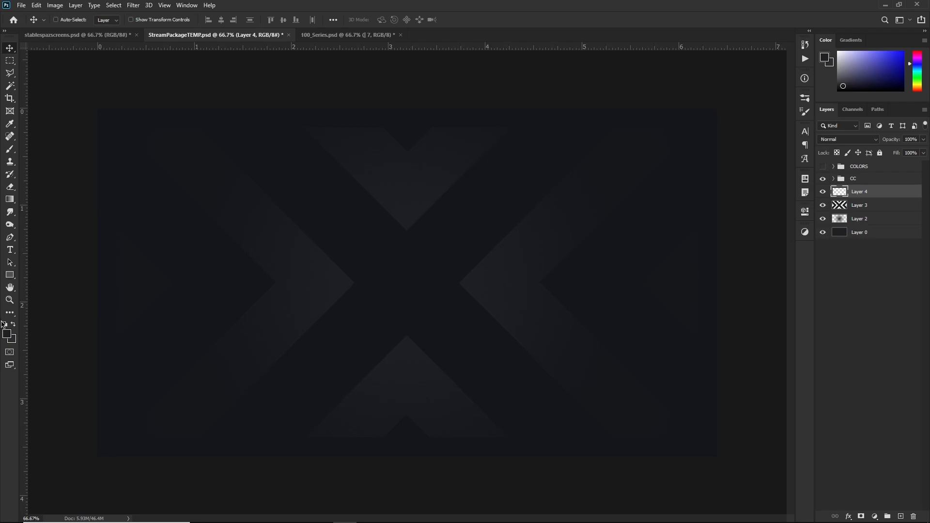
pyautogui.click(10, 250)
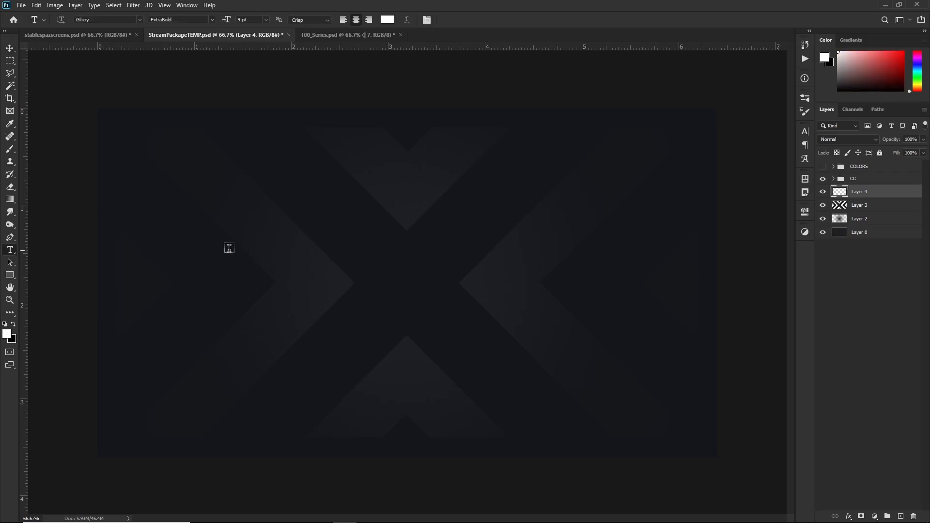
# - Type white 'STREAM IS' in Spy Agency Regular at 48 pt near the canvas centre
pyautogui.click(361, 283)
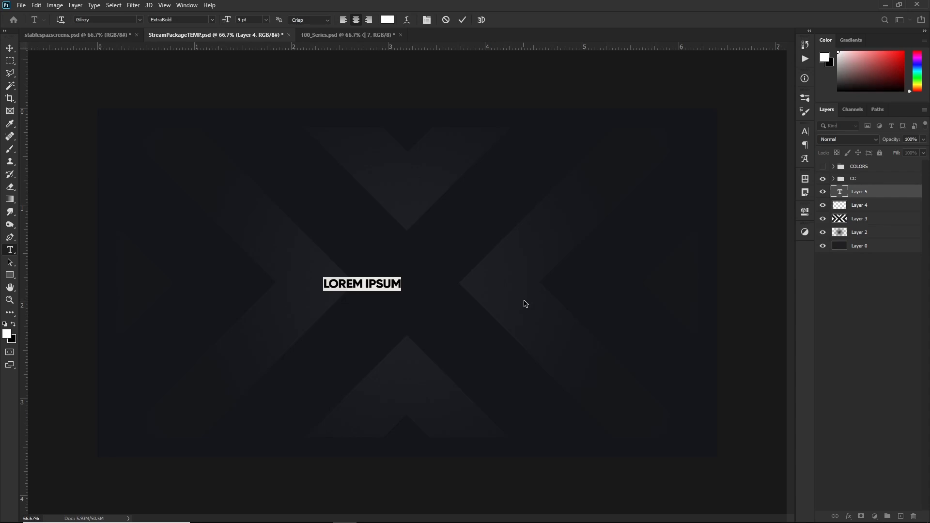
pyautogui.write('STRE')
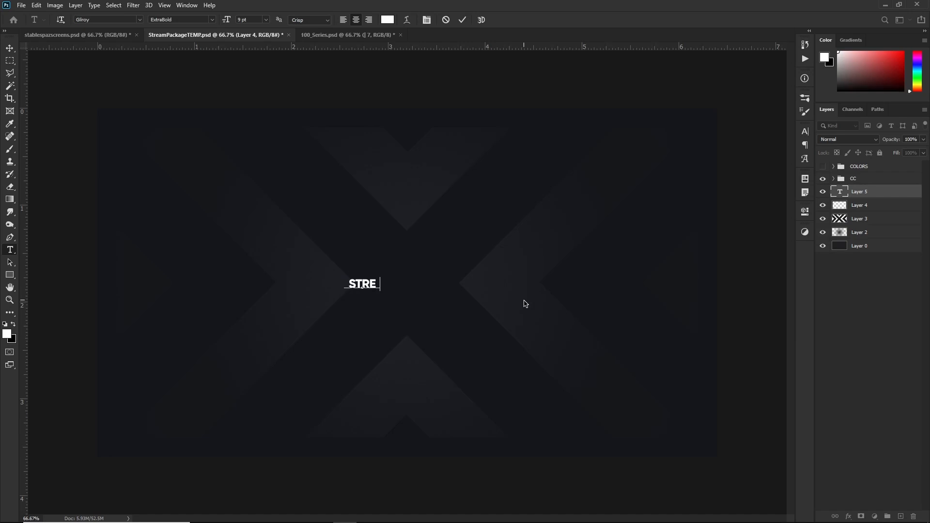
pyautogui.click(267, 19)
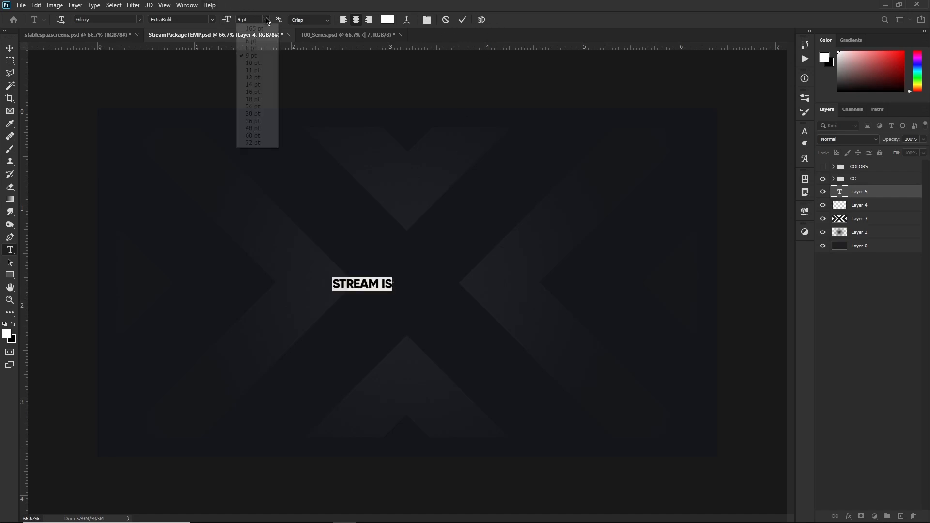
pyautogui.click(252, 128)
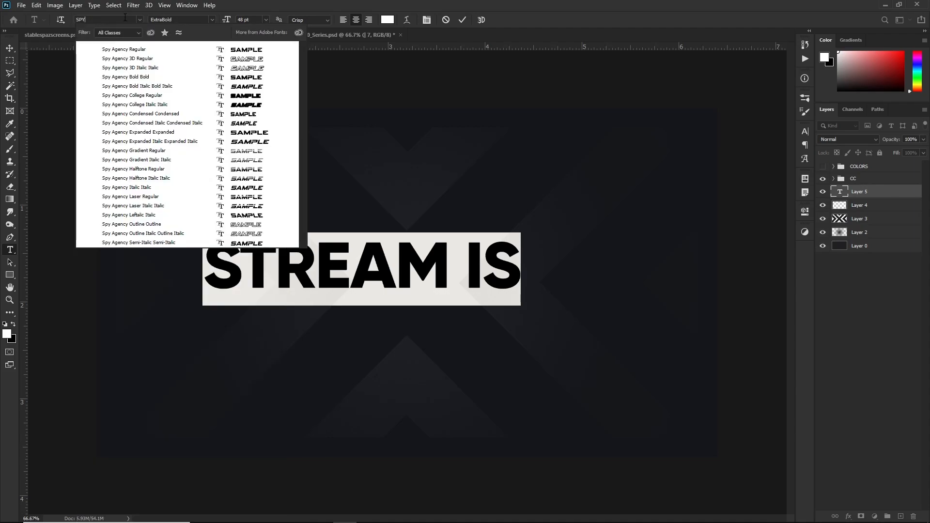
pyautogui.click(124, 50)
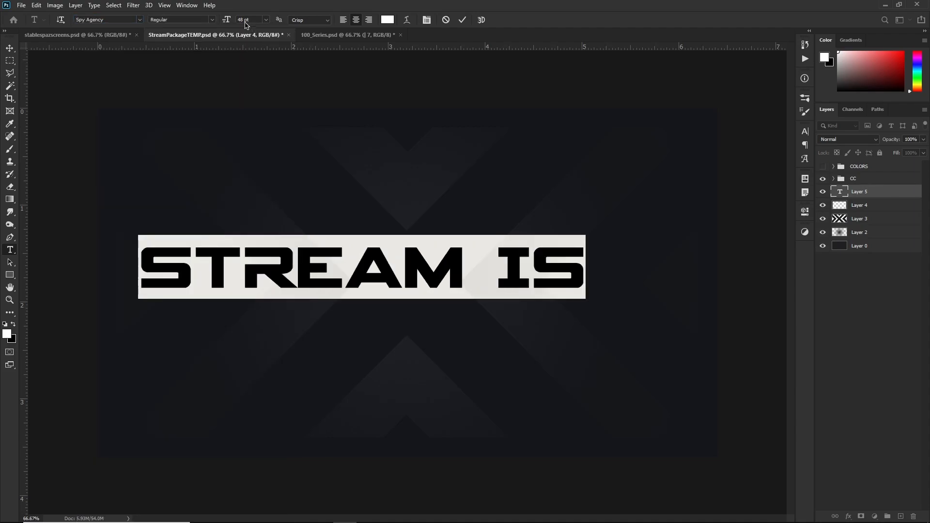
pyautogui.click(265, 19)
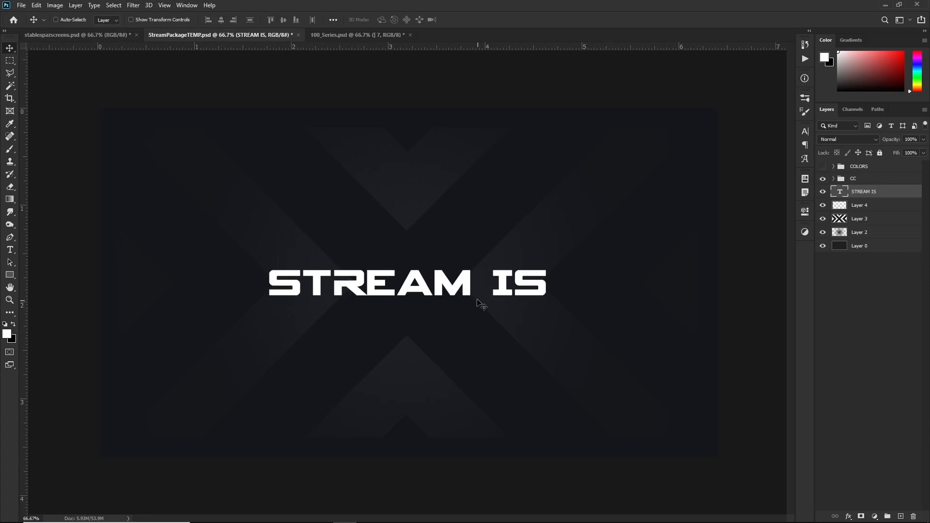
pyautogui.moveTo(435, 282)
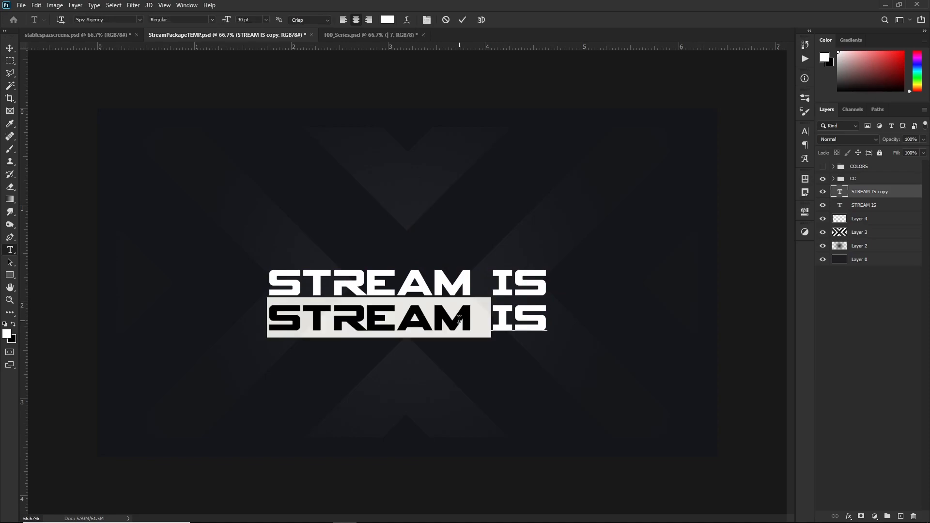
# - Retype the duplicated text layer as 'STARTING' beneath 'STREAM IS'
pyautogui.write('STAR')
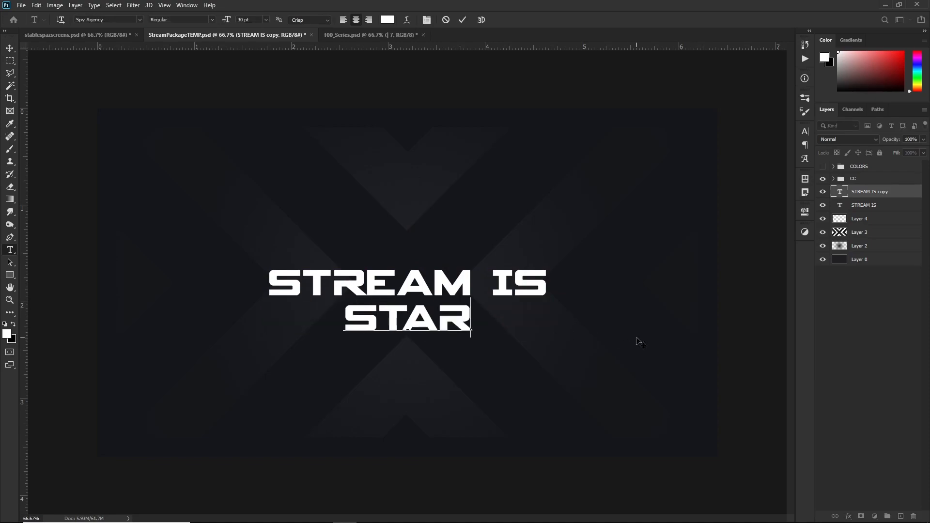
pyautogui.write('TING')
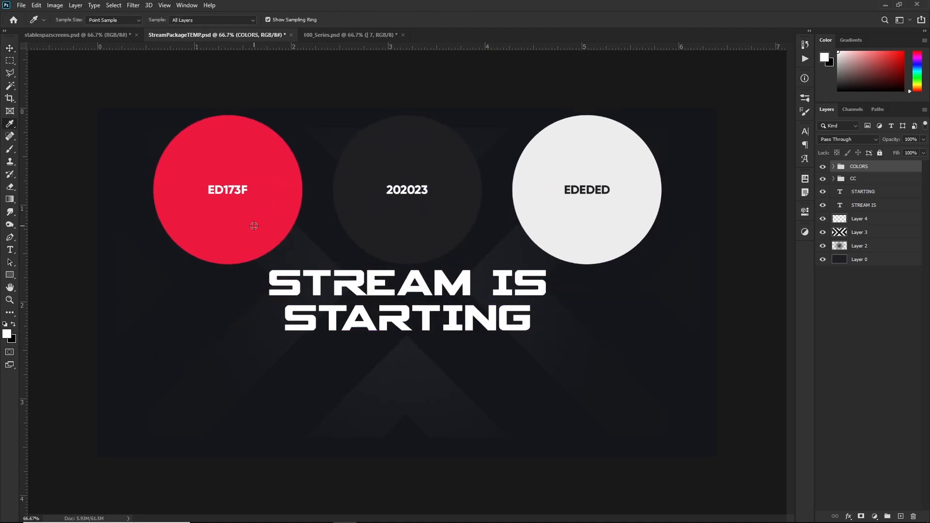
pyautogui.moveTo(228, 190)
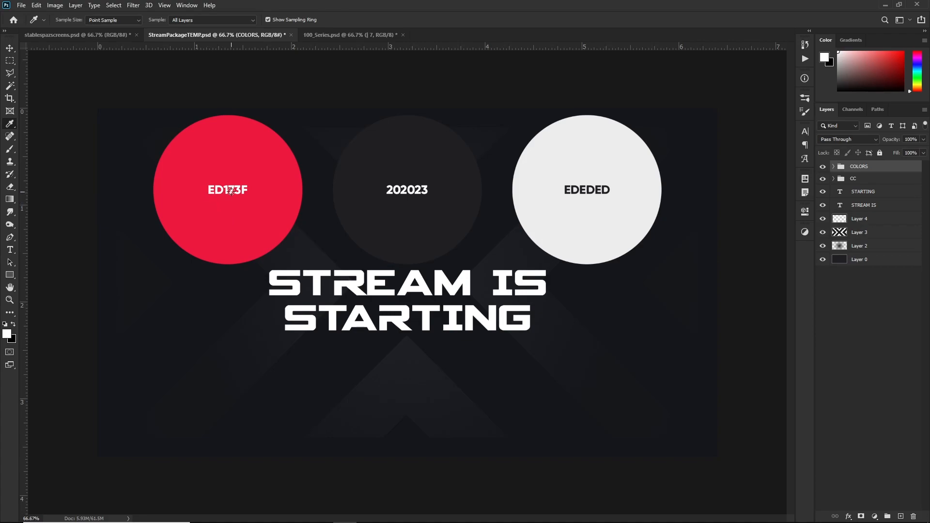
pyautogui.moveTo(241, 222)
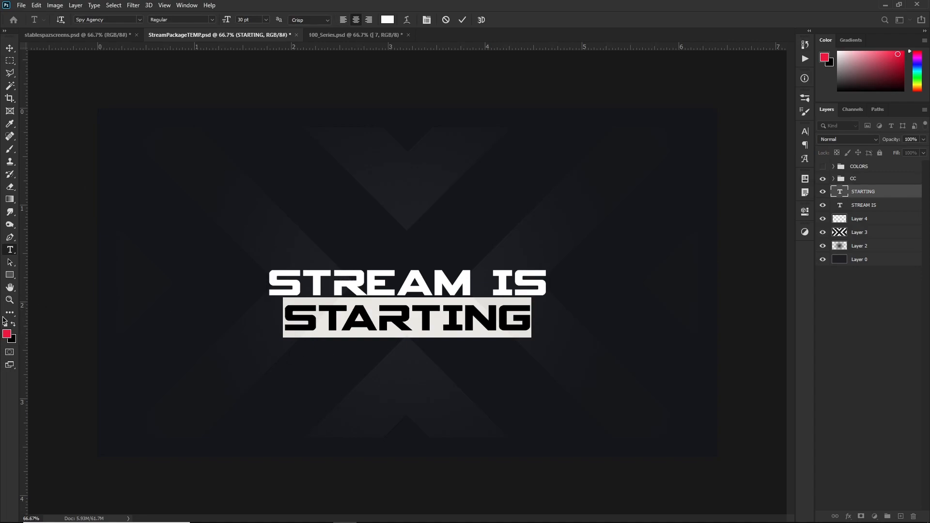
# - Colour the STARTING text red (ED173F) and commit the edit
pyautogui.click(387, 19)
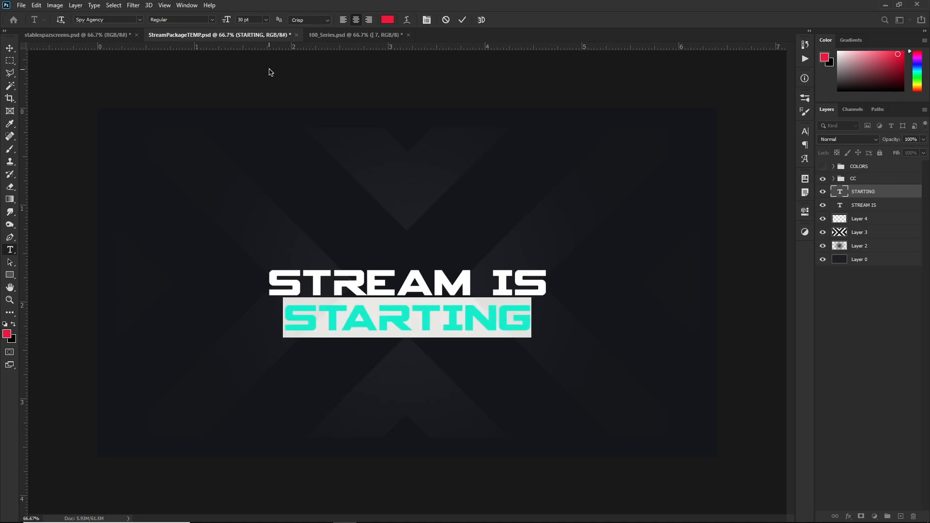
pyautogui.click(264, 19)
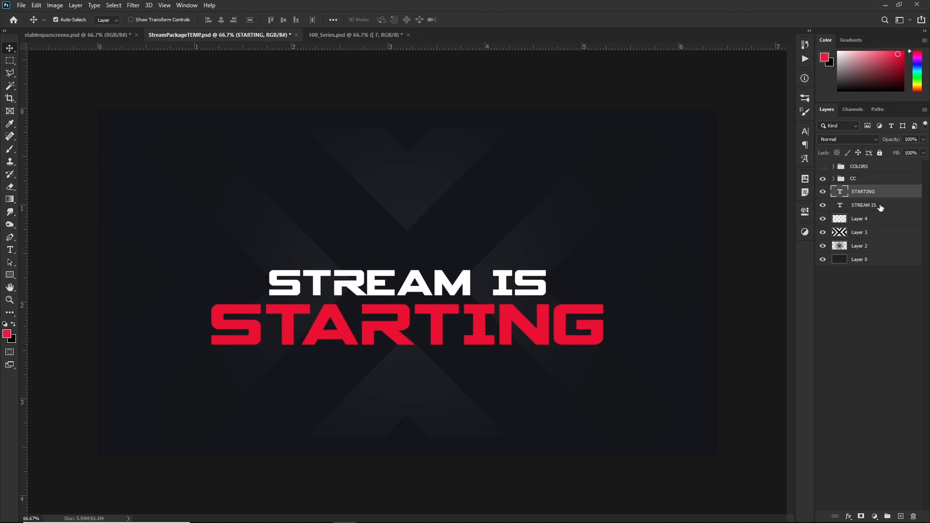
pyautogui.moveTo(866, 207)
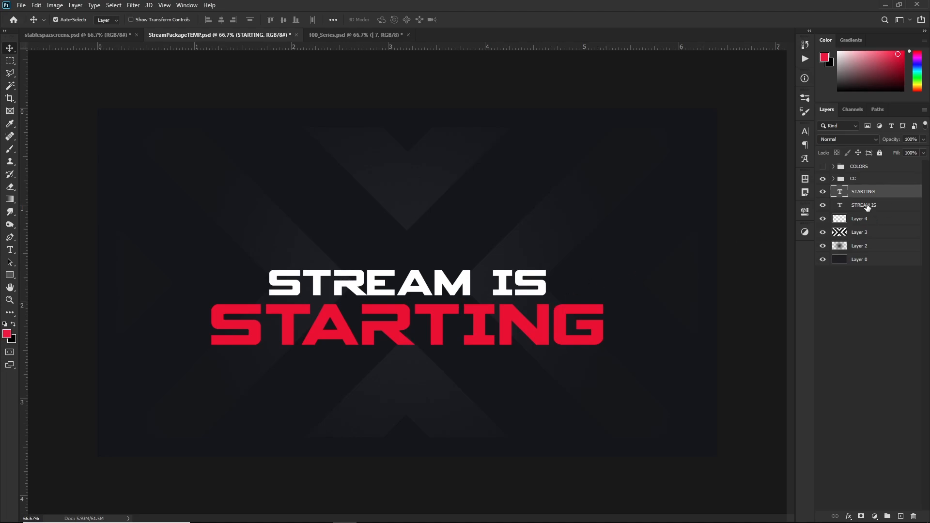
# - Select the STREAM IS layer, then view the stablespazscreens.psd reference design
pyautogui.click(864, 204)
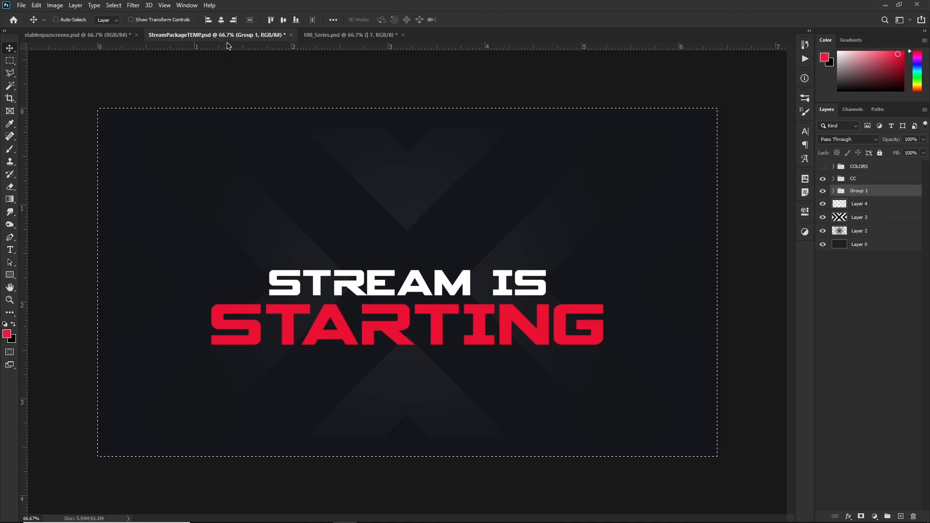
pyautogui.moveTo(221, 20)
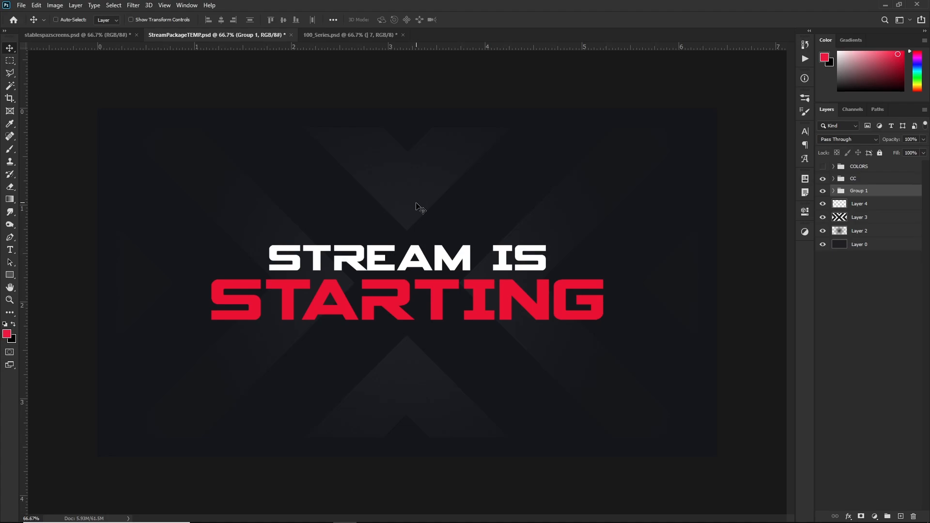
pyautogui.click(72, 34)
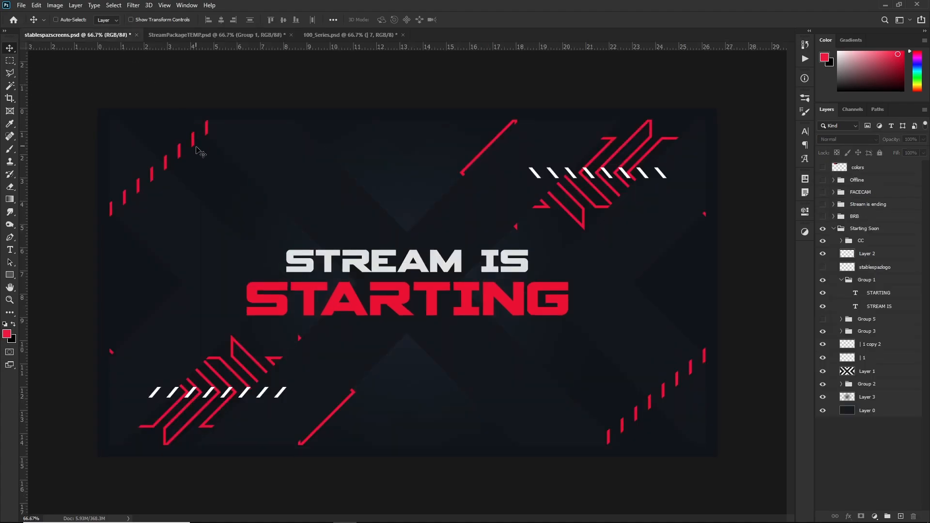
pyautogui.moveTo(660, 407)
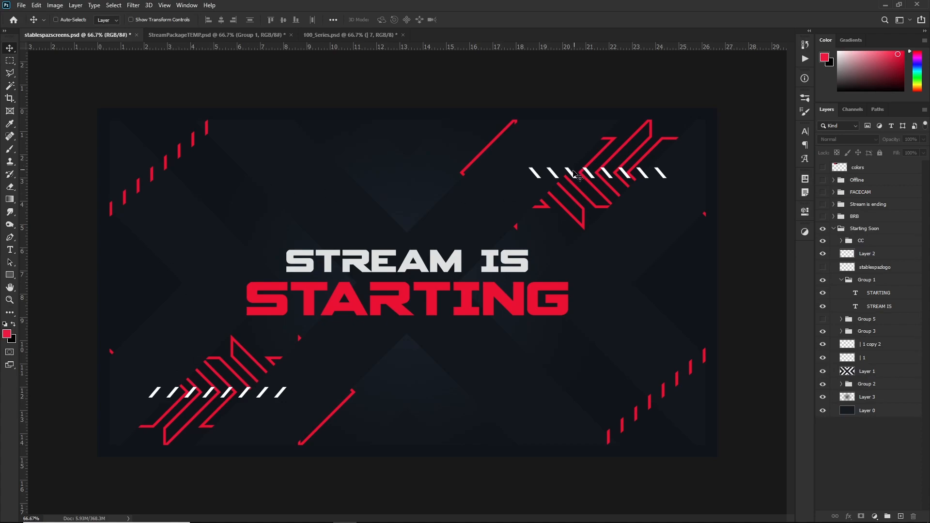
pyautogui.moveTo(513, 302)
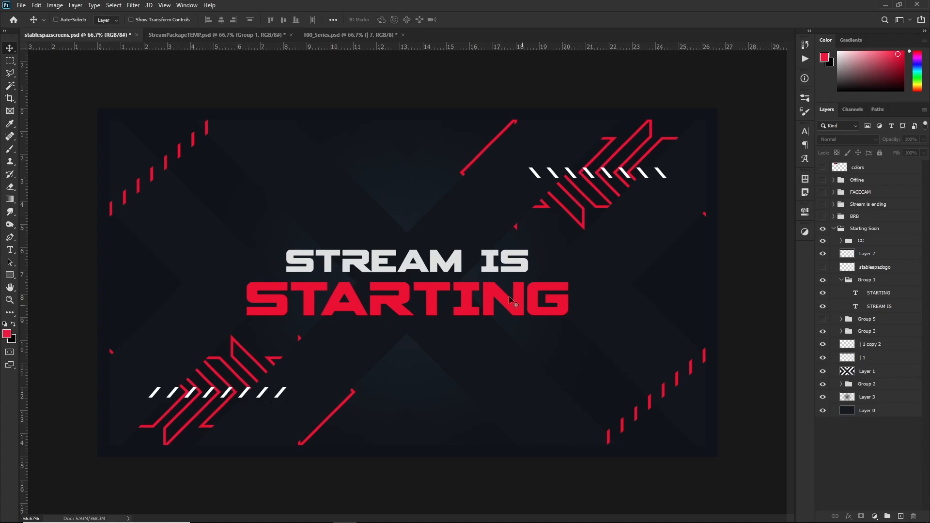
# - Bring the white chevron arrows and slash strip from 100_Series.psd into StreamPackageTEMP
pyautogui.click(349, 34)
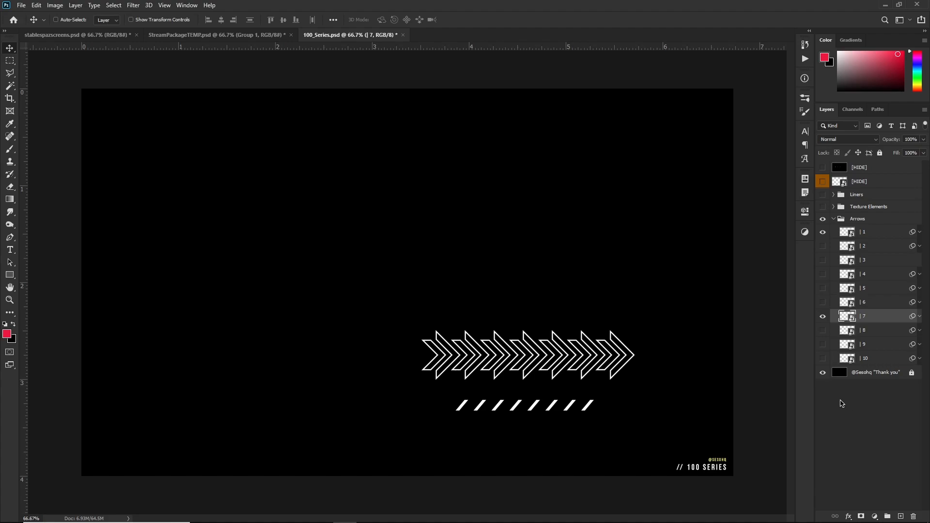
pyautogui.moveTo(870, 294)
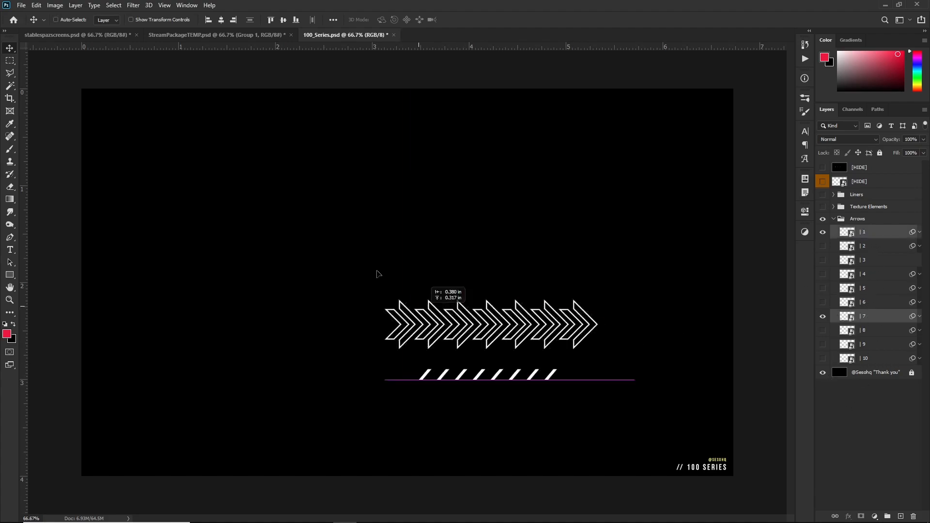
pyautogui.click(207, 34)
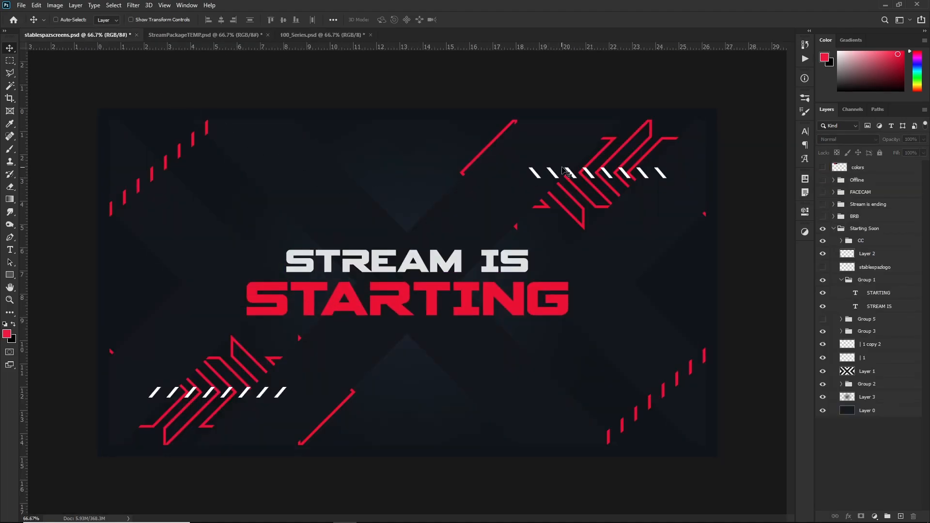
pyautogui.click(206, 34)
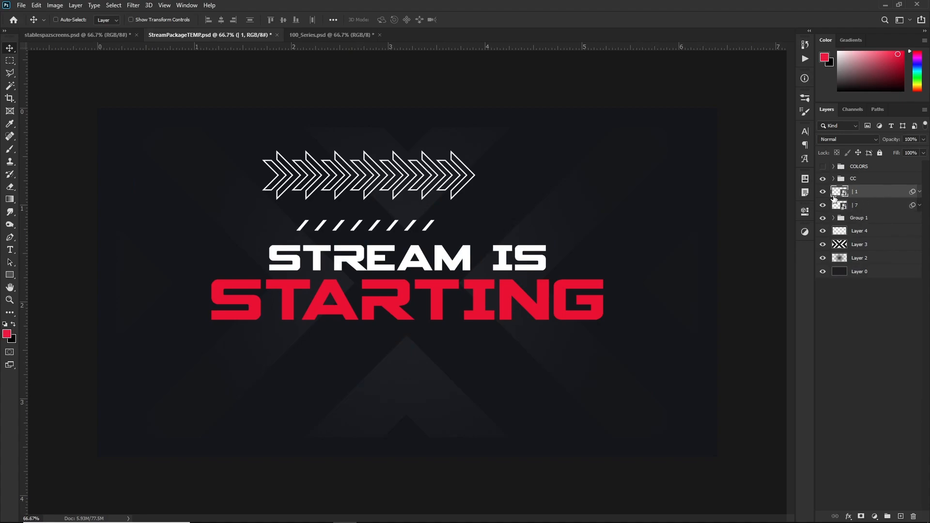
# - Give the chevron arrow layer '| 7' a red Color Overlay, discarding the one tried on '| 1'
pyautogui.click(822, 205)
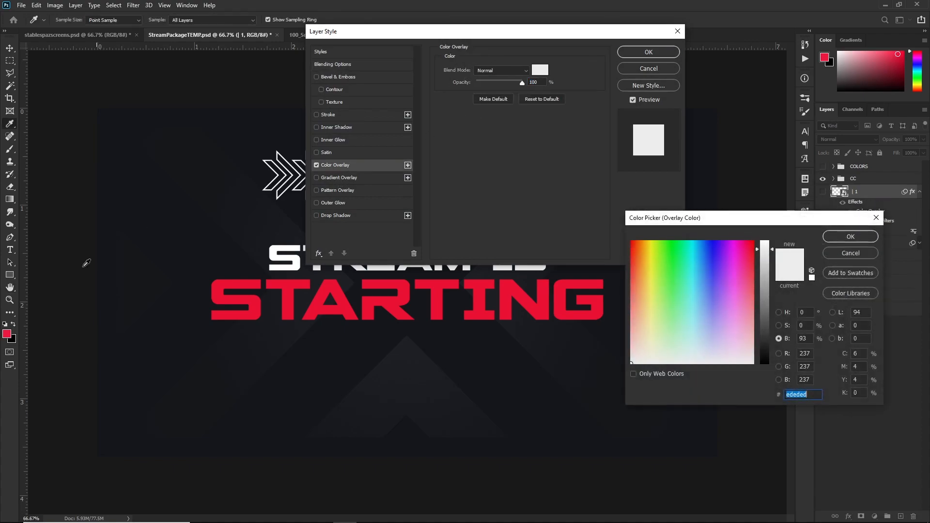
pyautogui.click(849, 236)
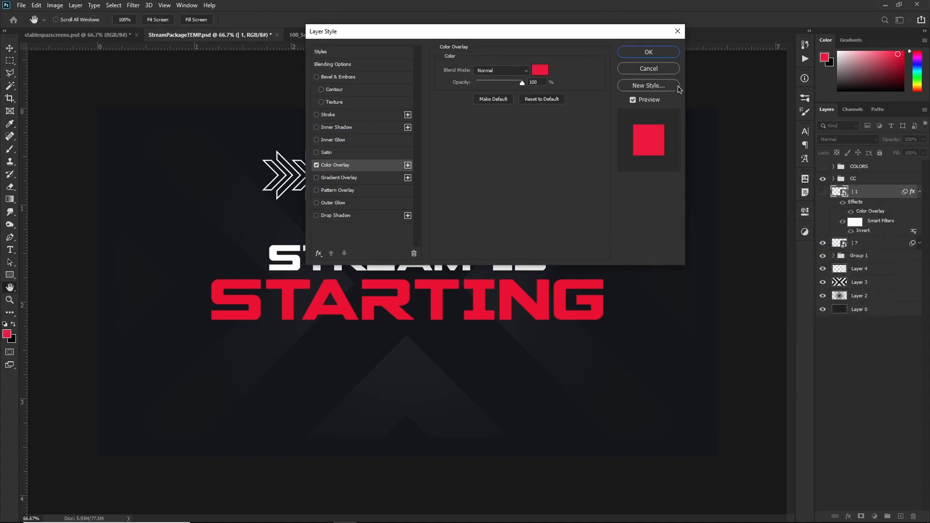
pyautogui.click(648, 52)
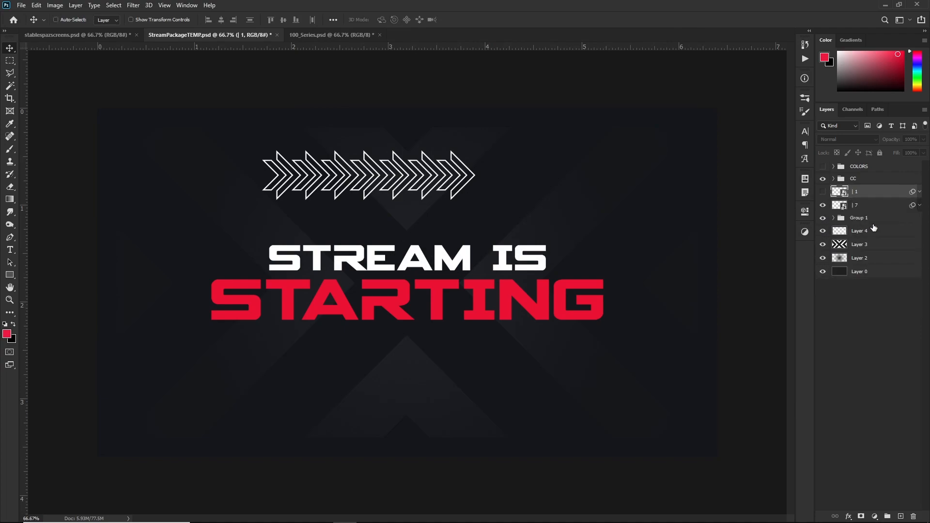
pyautogui.click(857, 205)
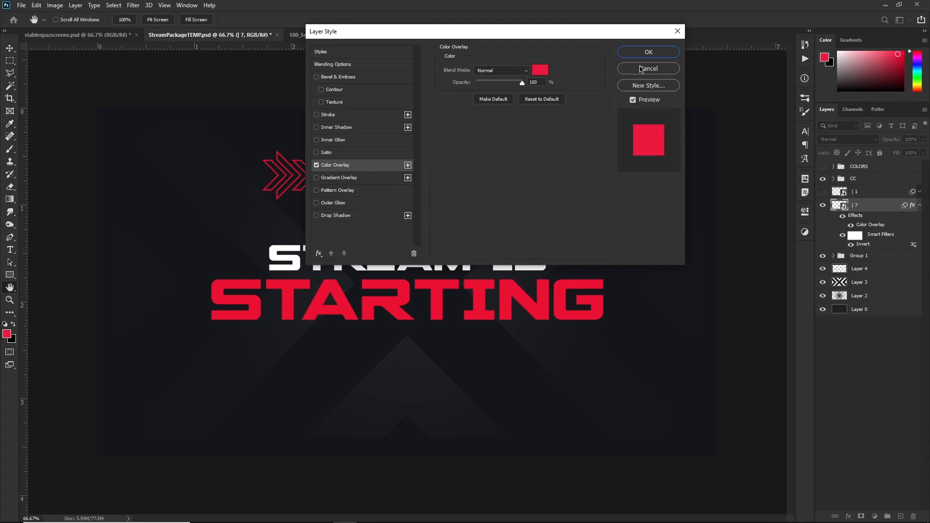
pyautogui.click(648, 52)
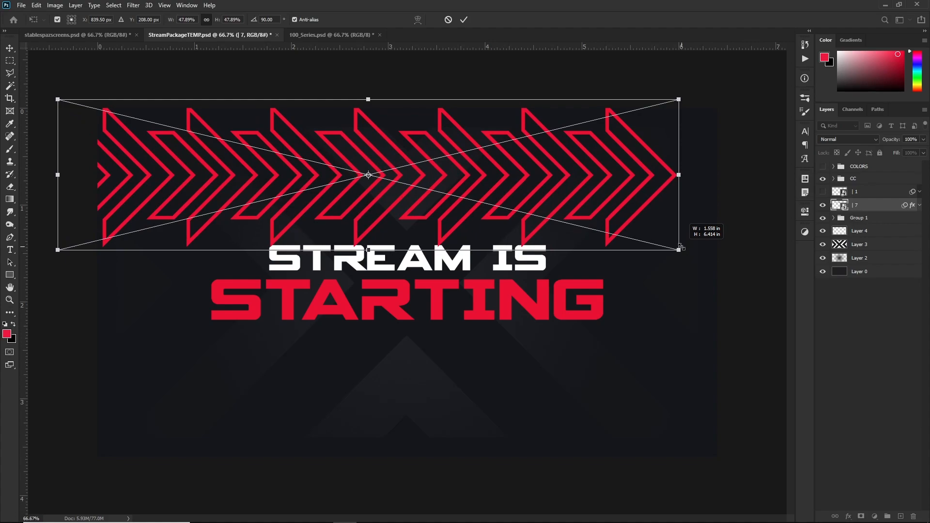
# - Scale and rotate the '| 7' arrows diagonally into the lower-left corner
pyautogui.click(464, 19)
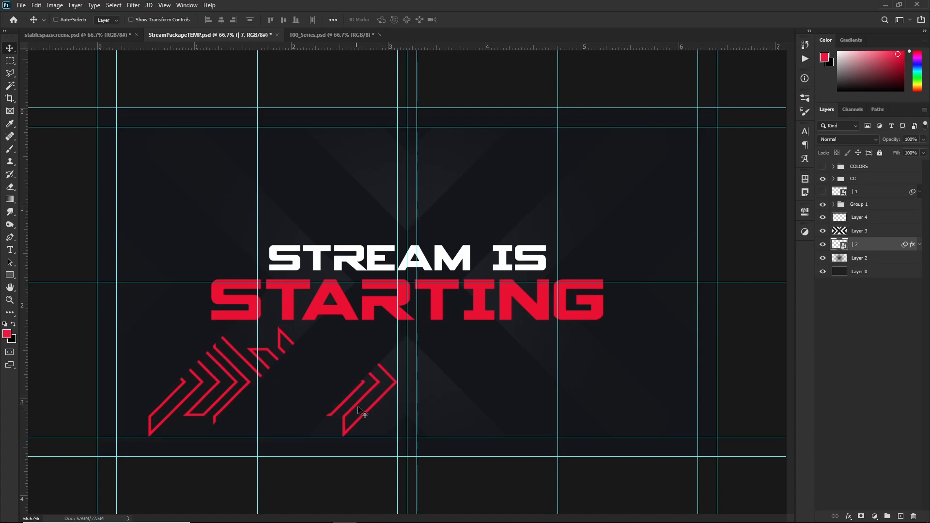
pyautogui.moveTo(333, 393)
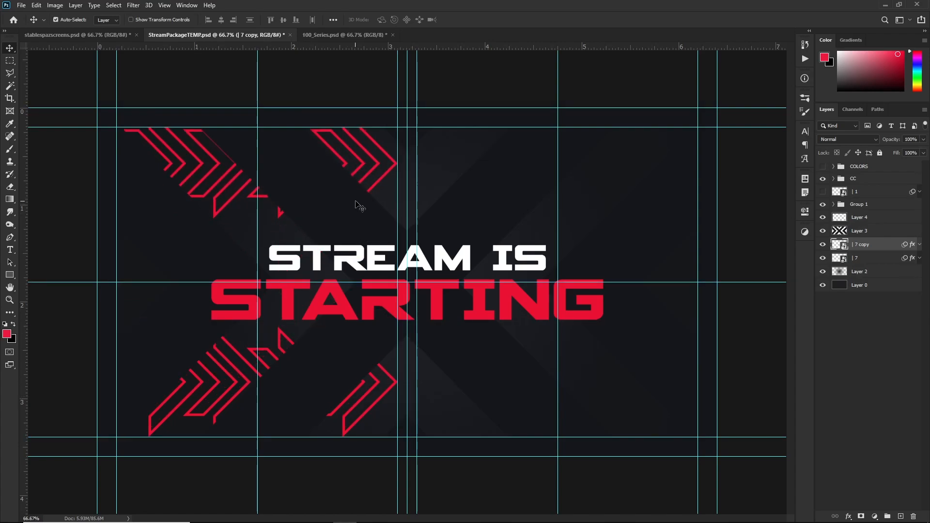
# - Flip the duplicated arrow layer and move it to the upper right
pyautogui.rightClick(356, 204)
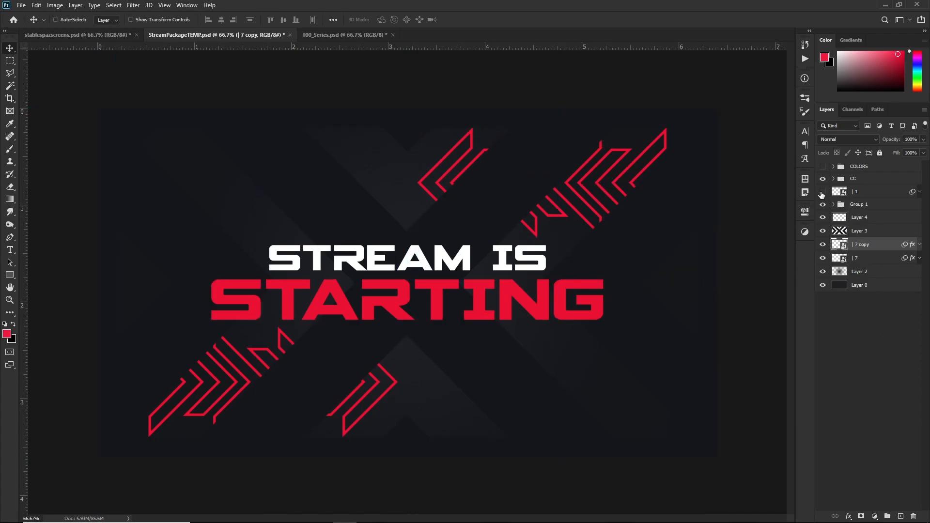
# - Show the '| 1' slash strip again and scale it down to fit the layout
pyautogui.click(856, 191)
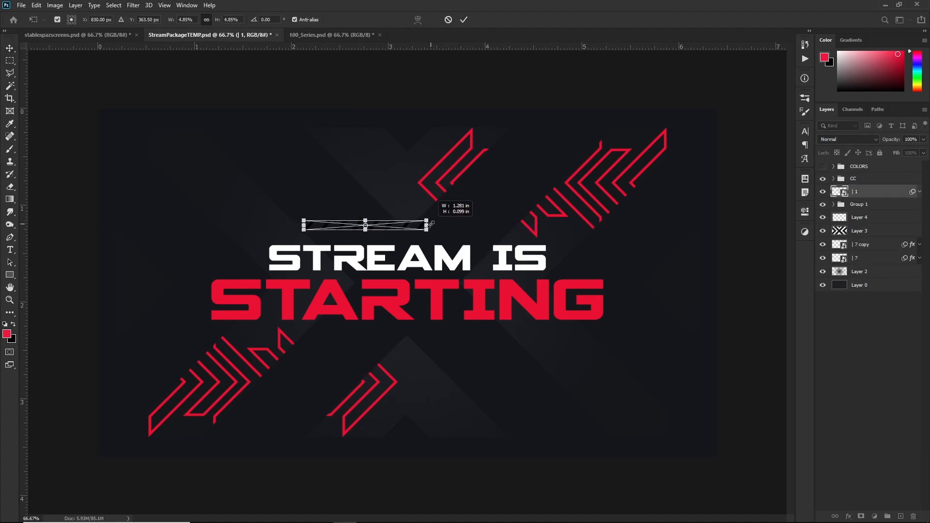
pyautogui.click(464, 19)
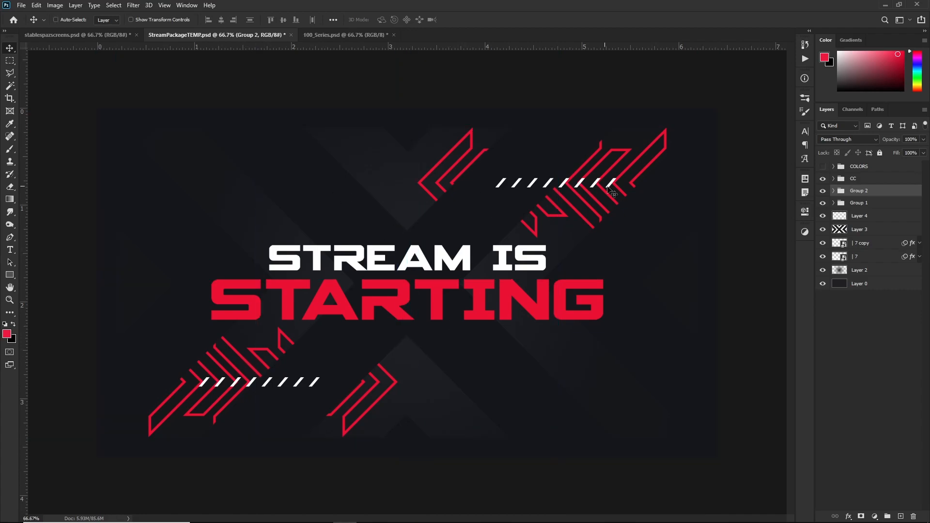
pyautogui.moveTo(500, 288)
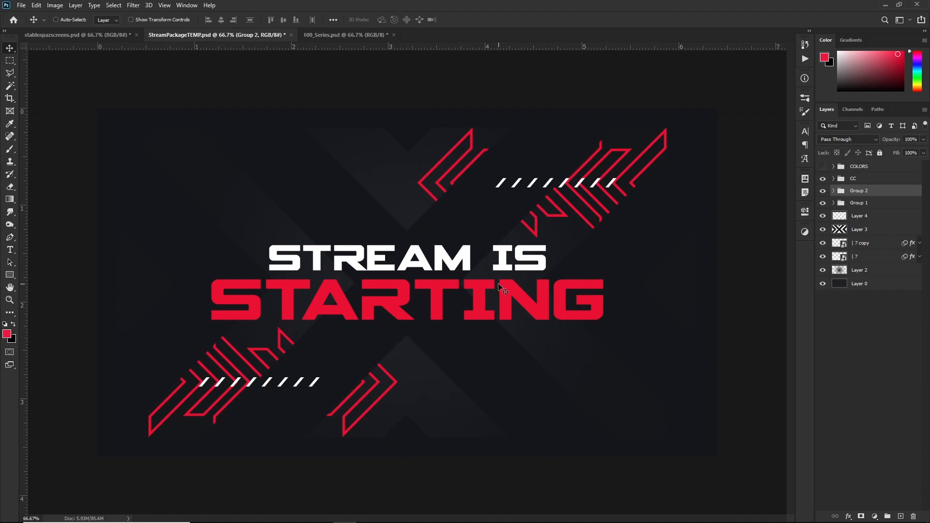
# - Give '| 1 copy 2' a red overlay, rotate it about -32° and place it lower right
pyautogui.click(834, 191)
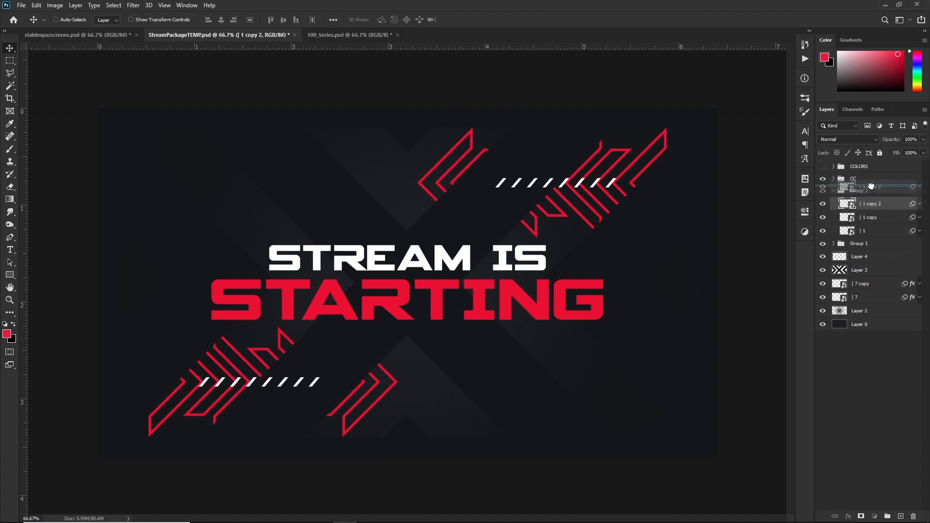
pyautogui.doubleClick(872, 191)
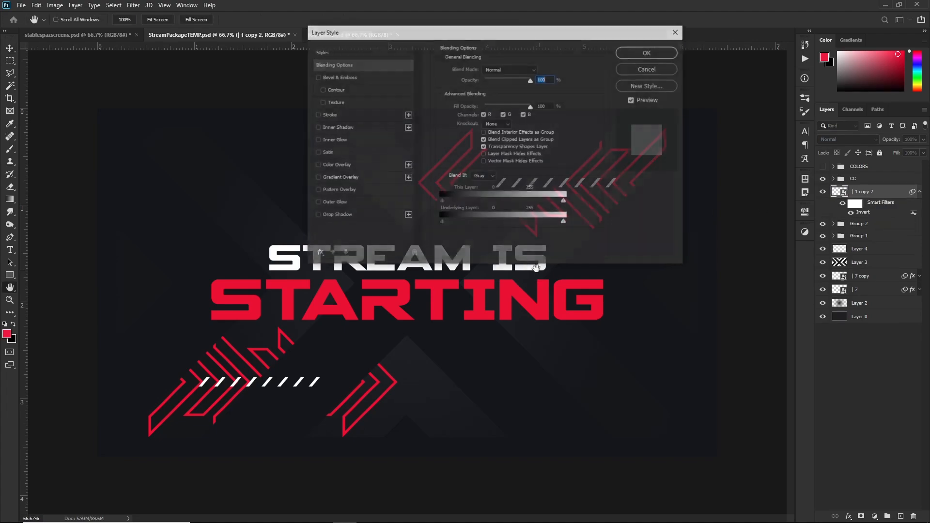
pyautogui.click(646, 53)
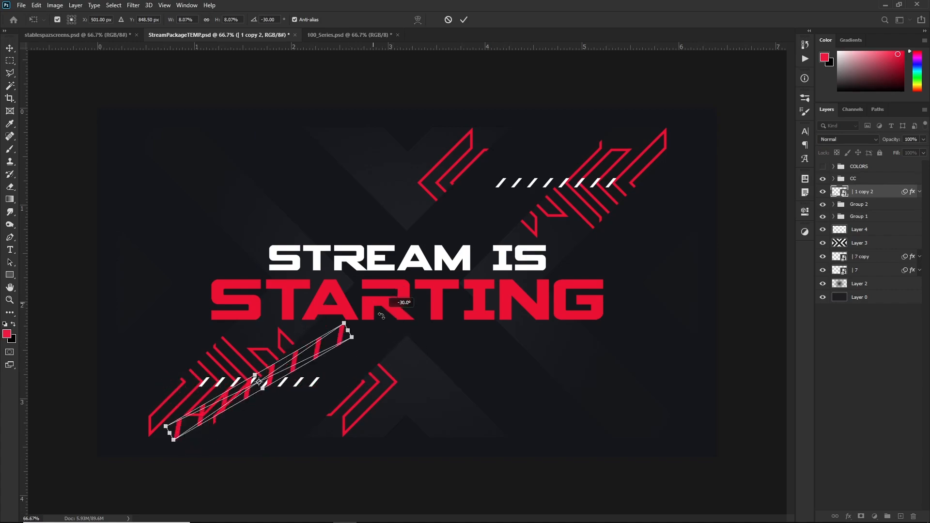
pyautogui.click(464, 19)
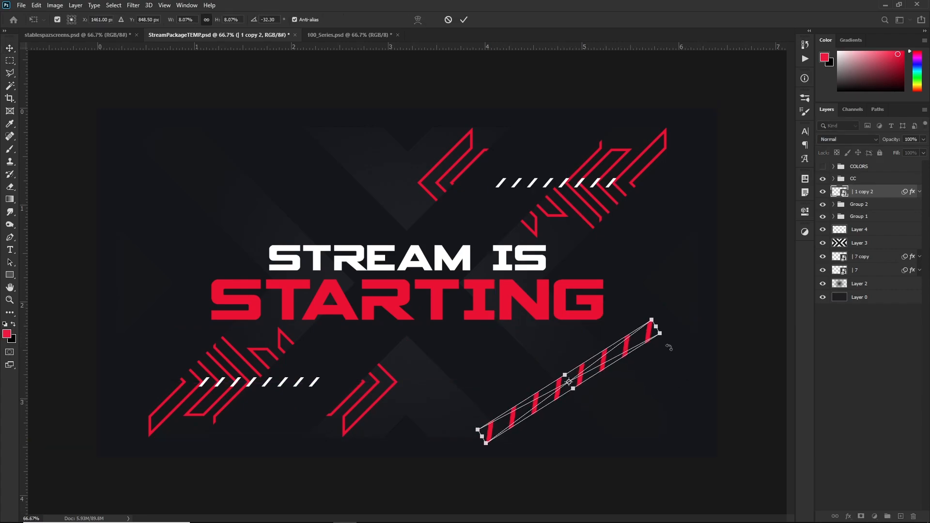
pyautogui.click(465, 19)
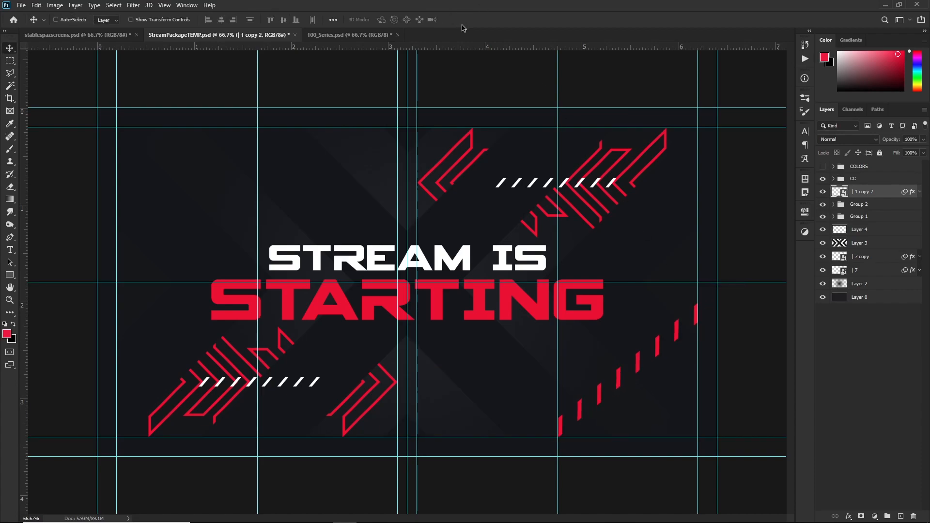
pyautogui.moveTo(638, 399)
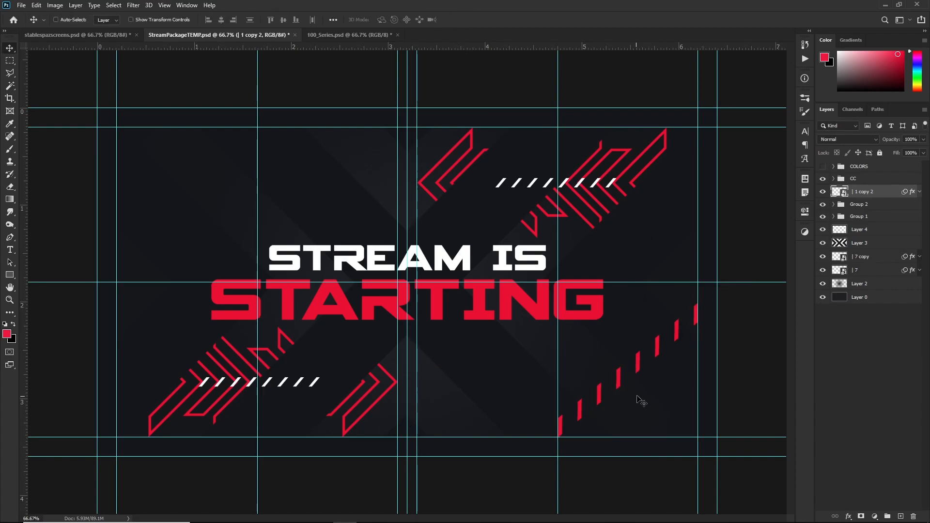